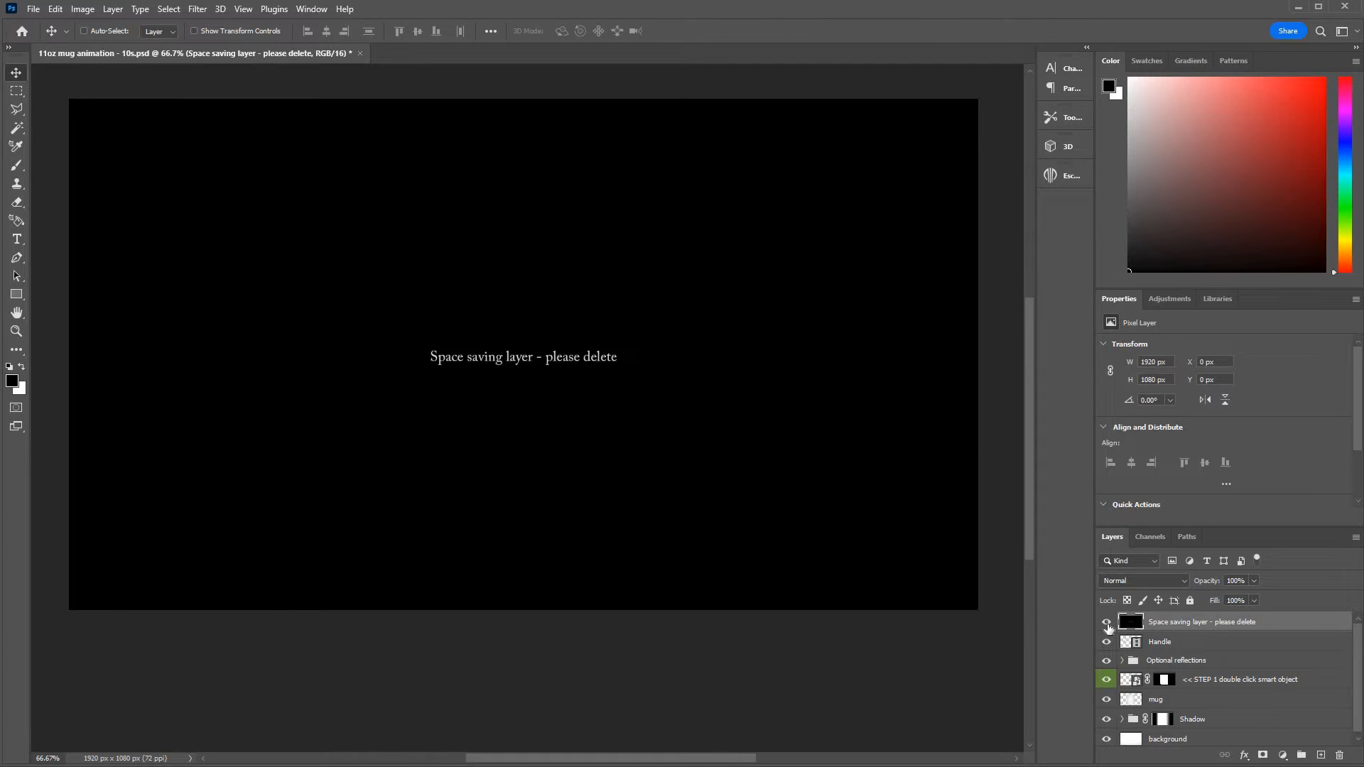
# Hide the 'Space saving layer - please delete' layer to reveal the 11oz mug mockup
pyautogui.click(1107, 622)
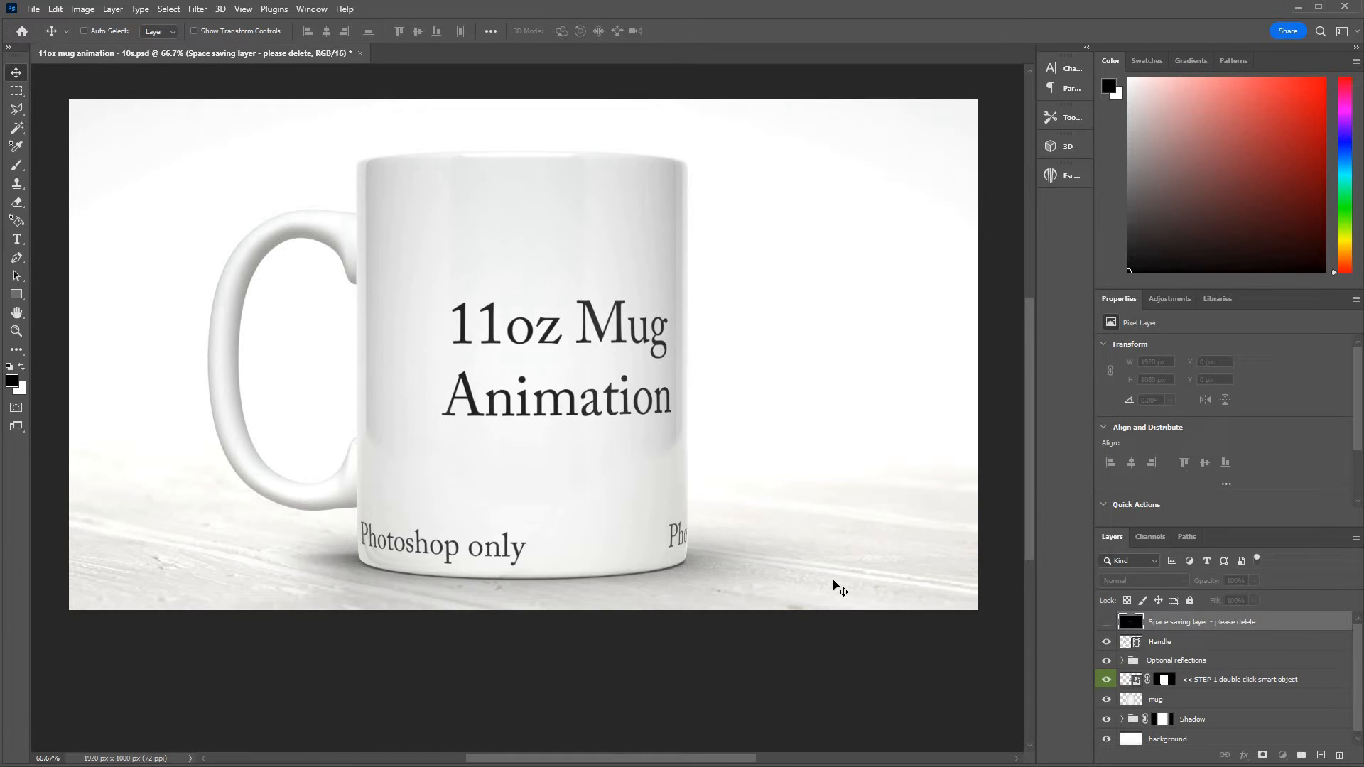
pyautogui.moveTo(1088, 674)
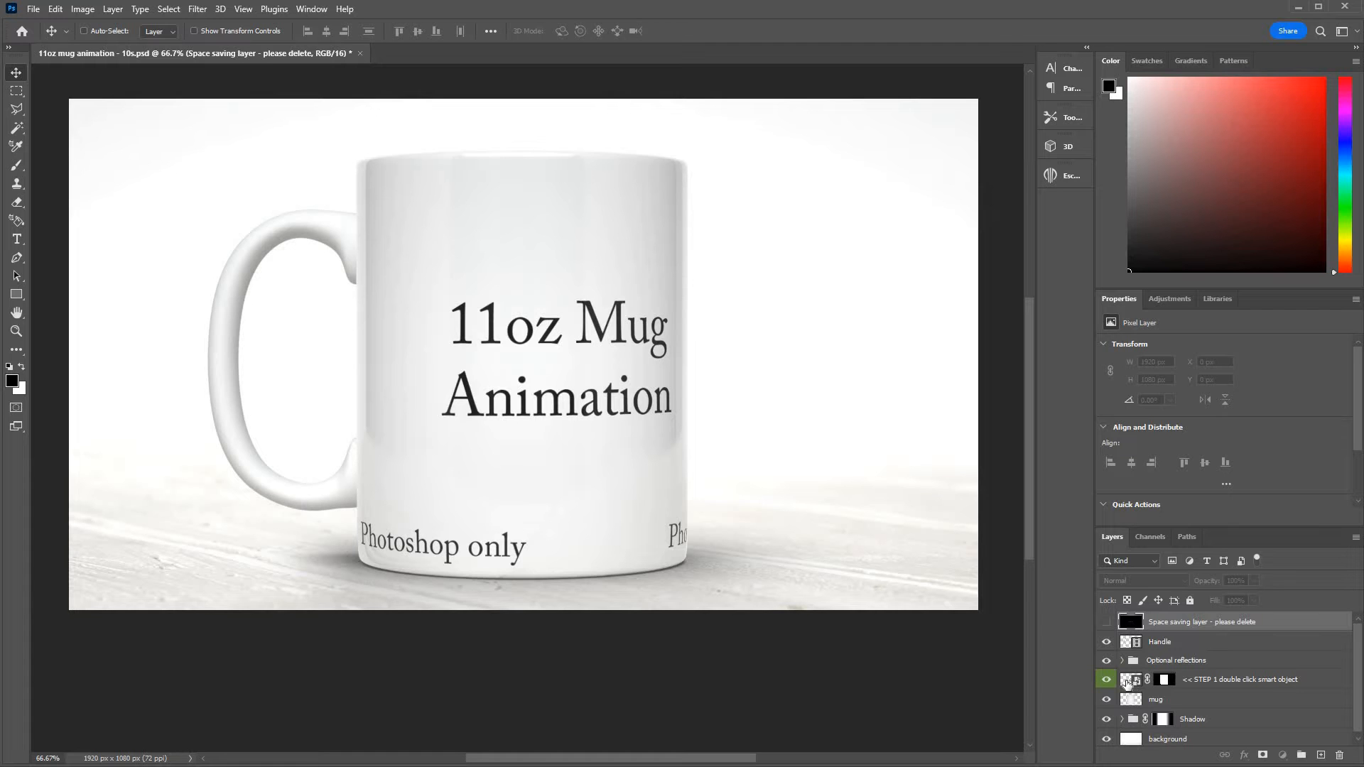
# Open the STEP 1 smart object, then the STEP 2 smart object to reach design.psd
pyautogui.doubleClick(1133, 679)
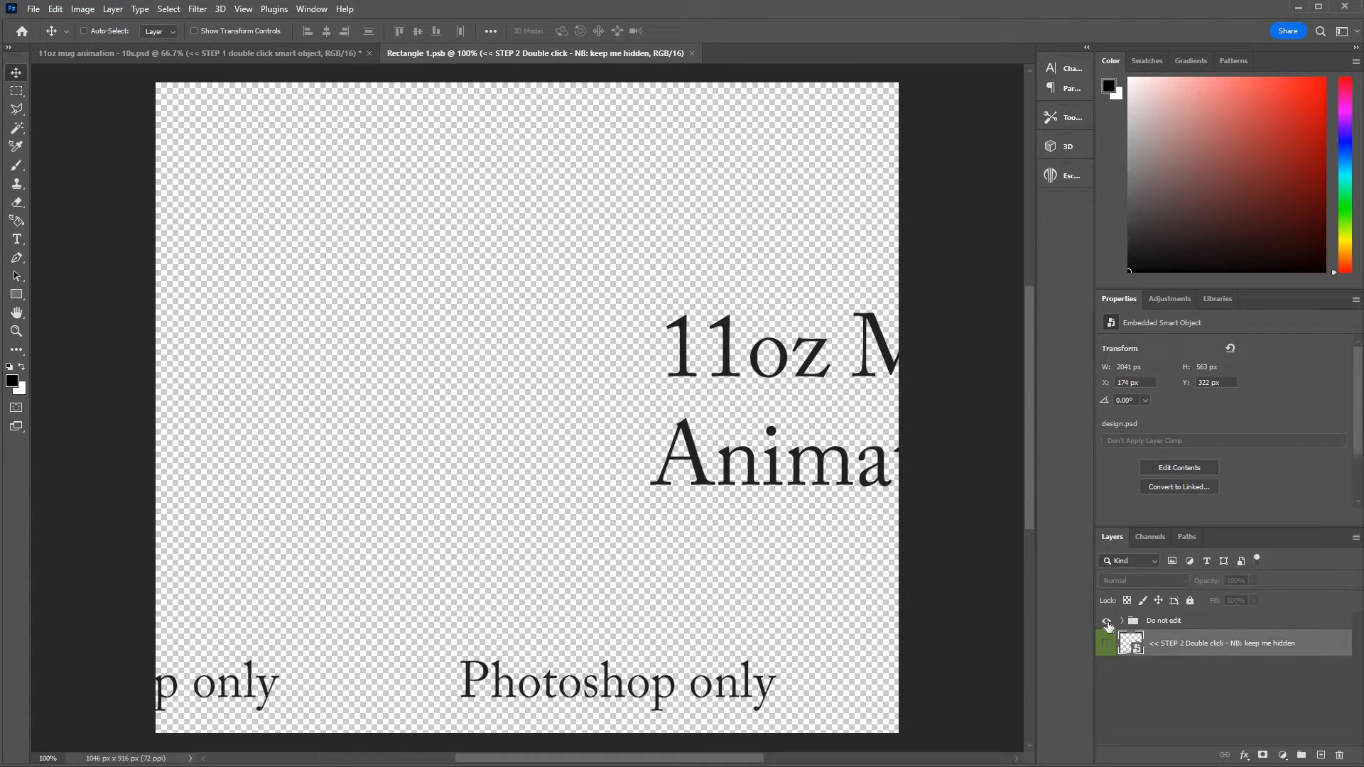
pyautogui.click(1106, 620)
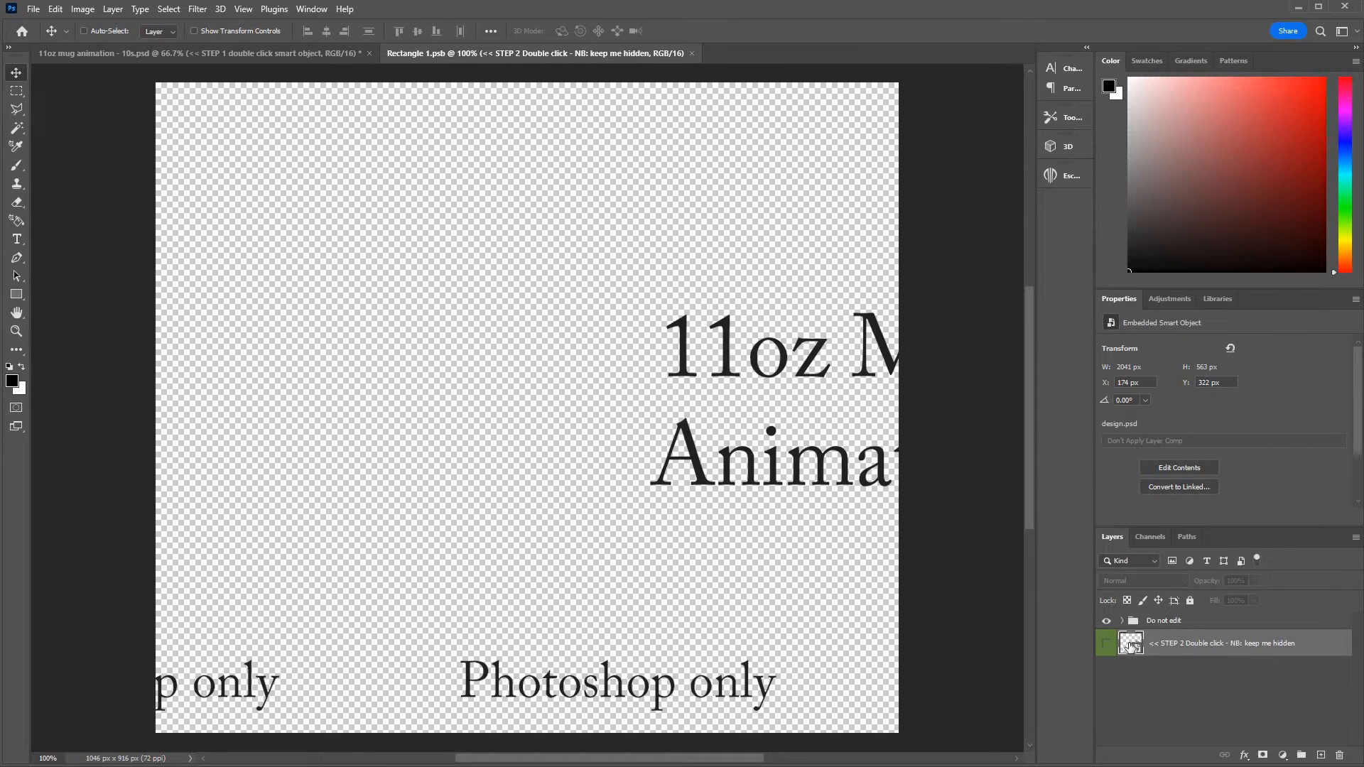
pyautogui.doubleClick(1130, 642)
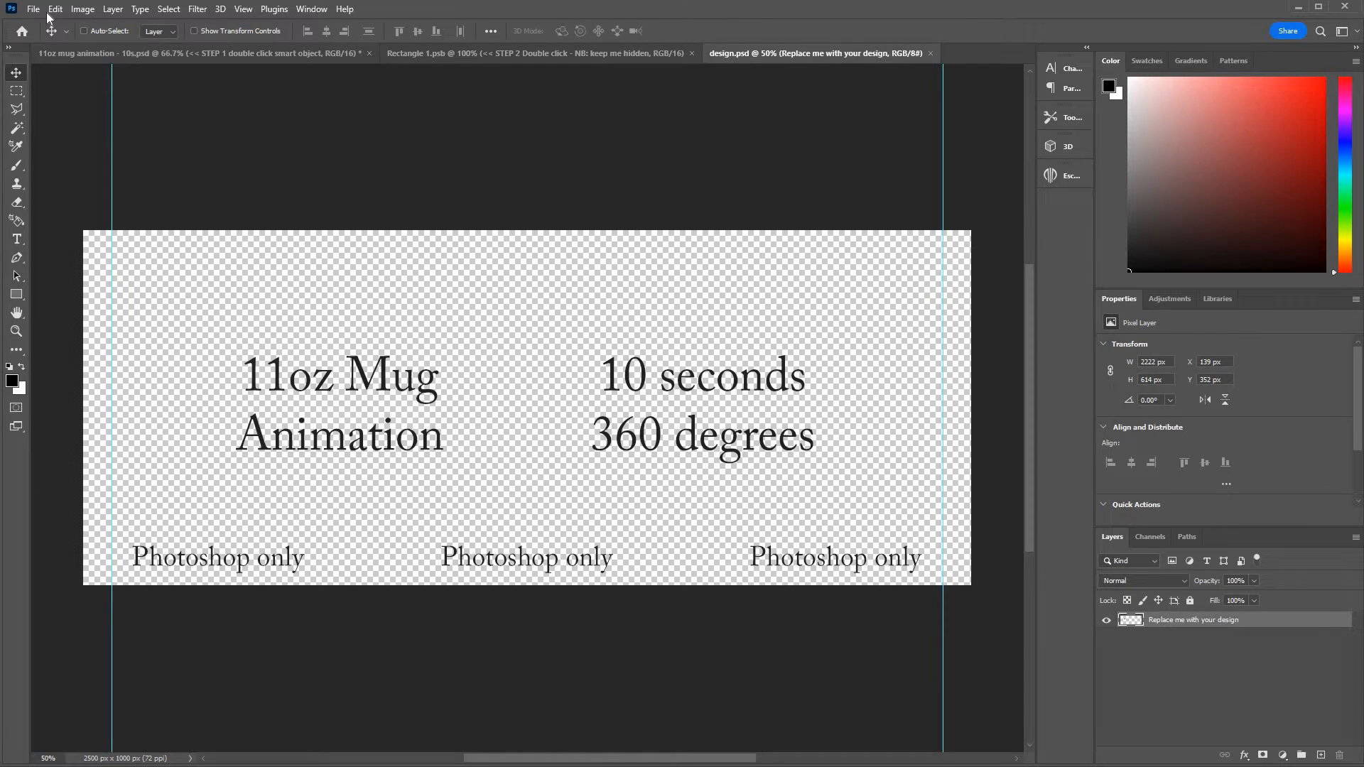
# Embed the blue camouflage image design.jpg into design.psd with Place Embedded
pyautogui.click(34, 9)
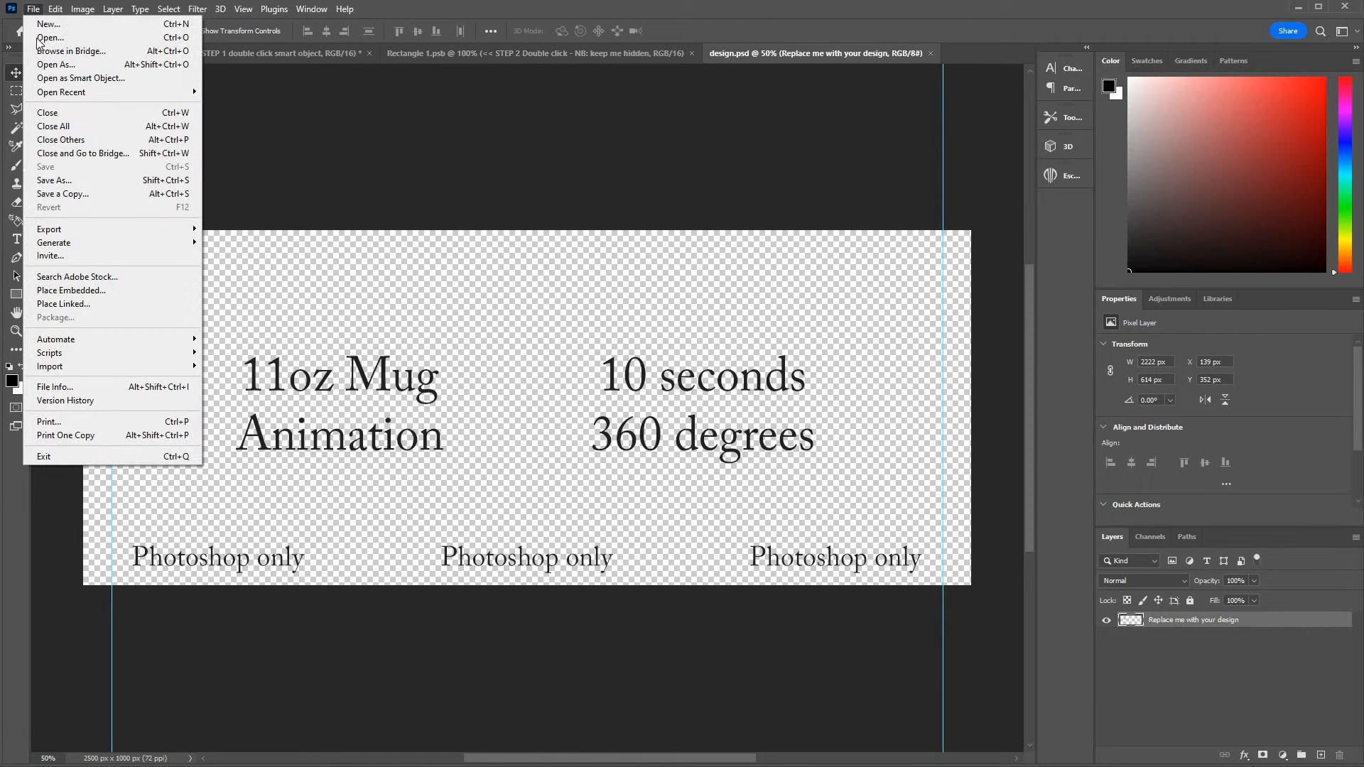
pyautogui.moveTo(49, 255)
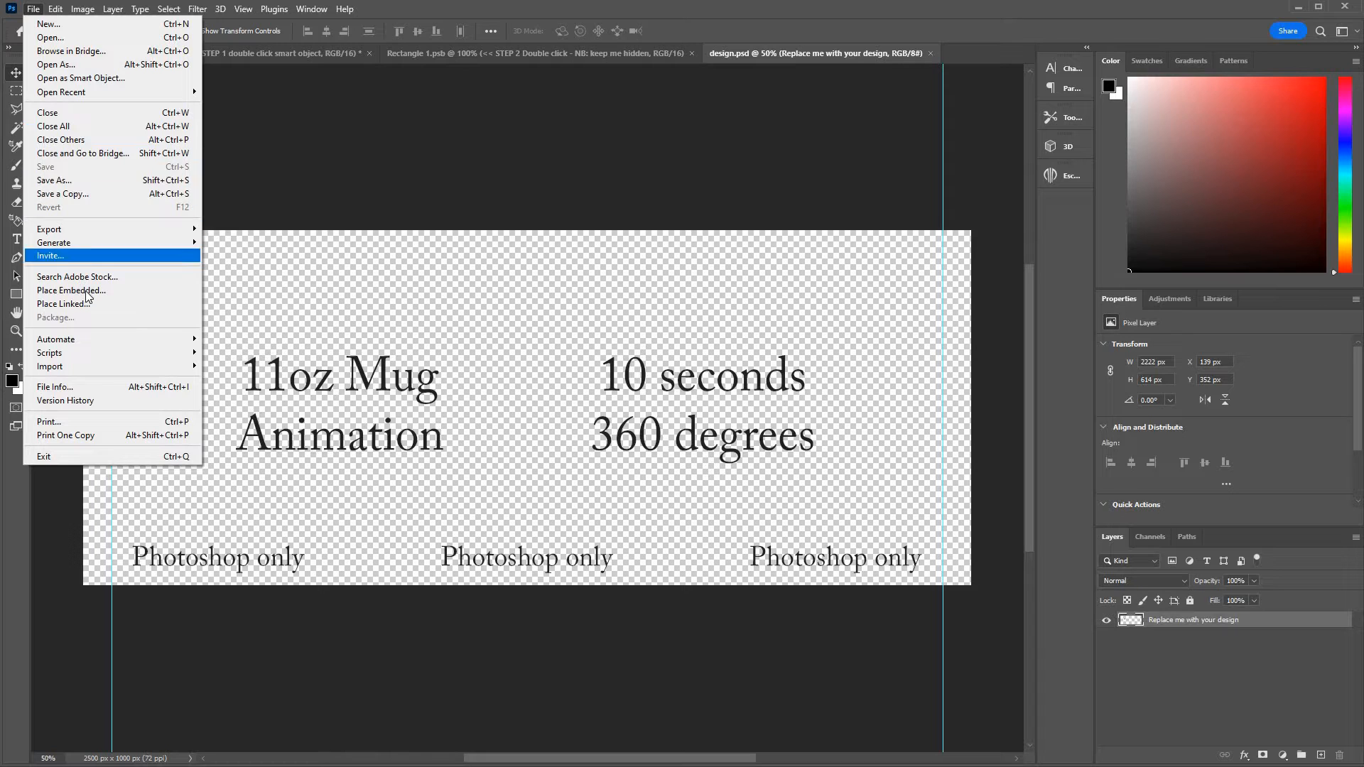
pyautogui.moveTo(71, 290)
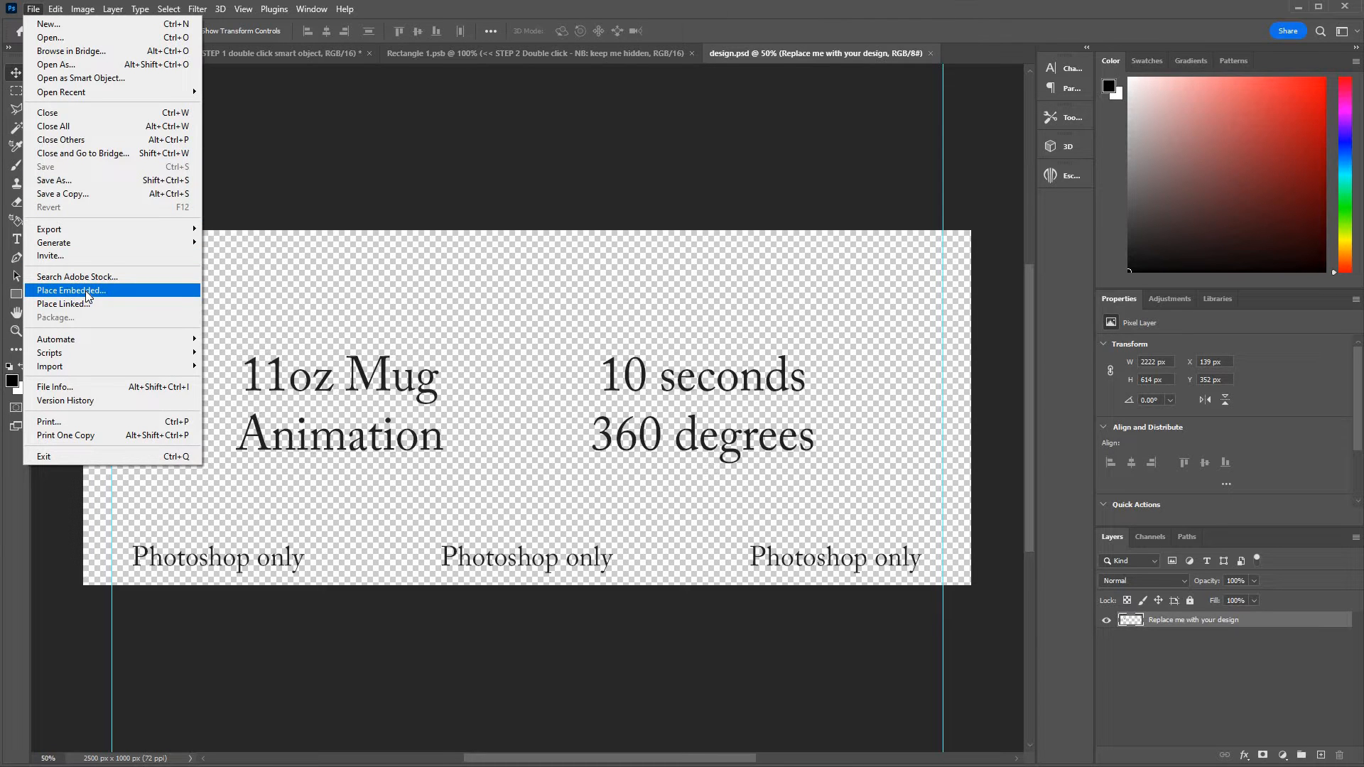
pyautogui.click(70, 290)
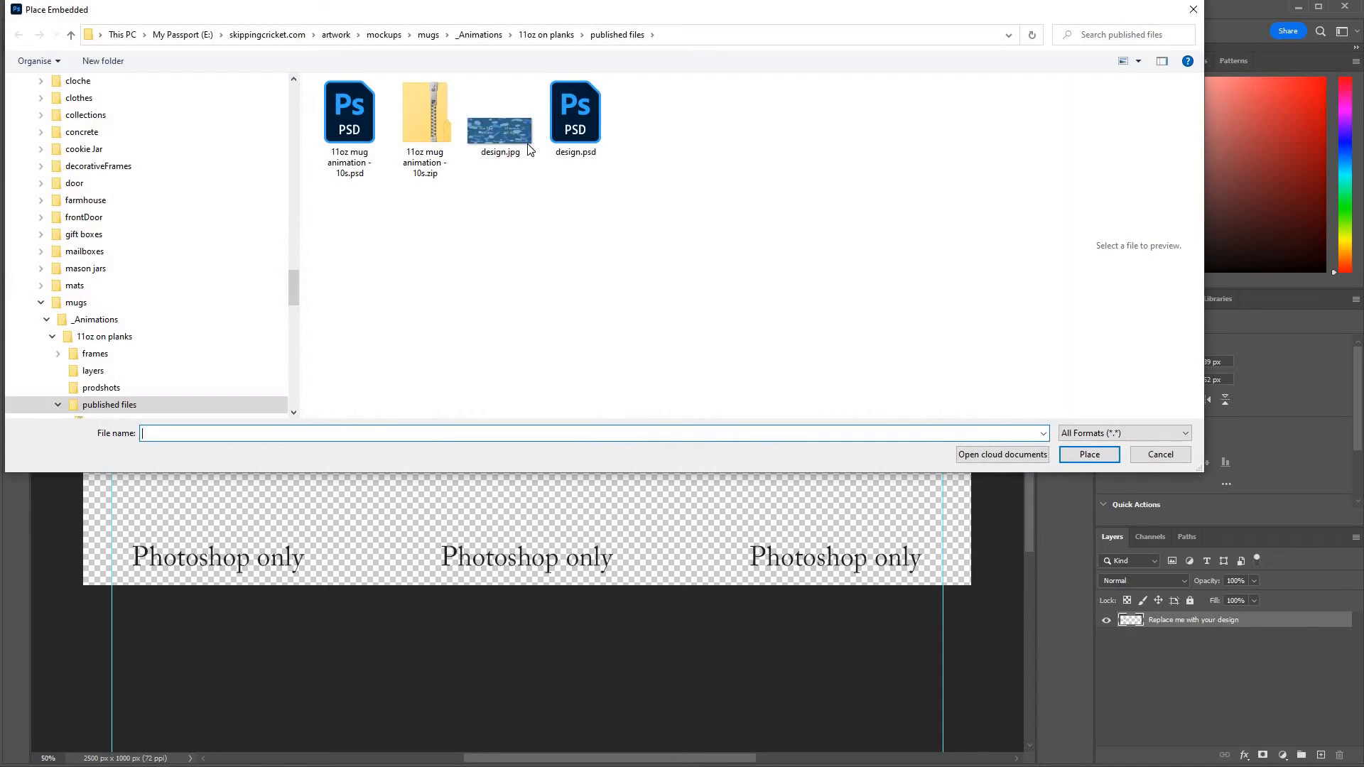
pyautogui.click(499, 113)
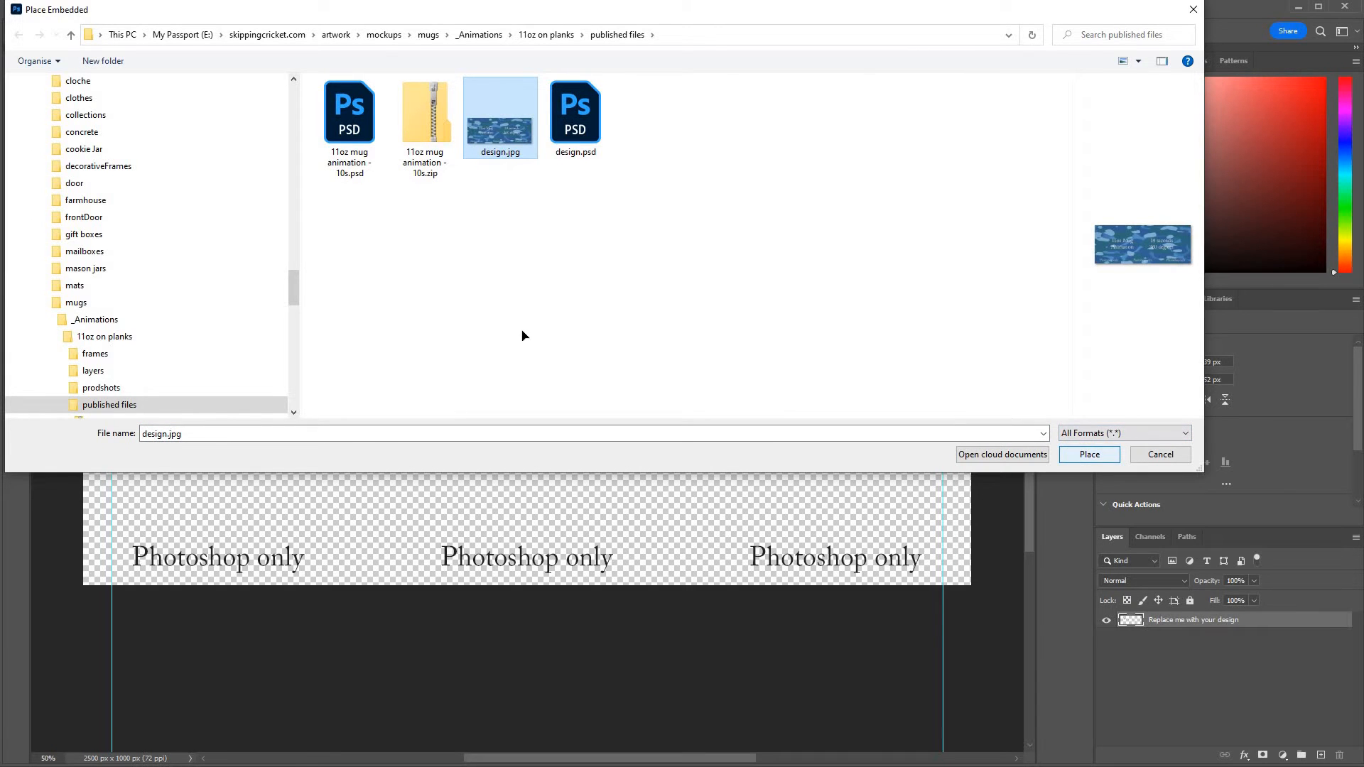
pyautogui.click(1088, 453)
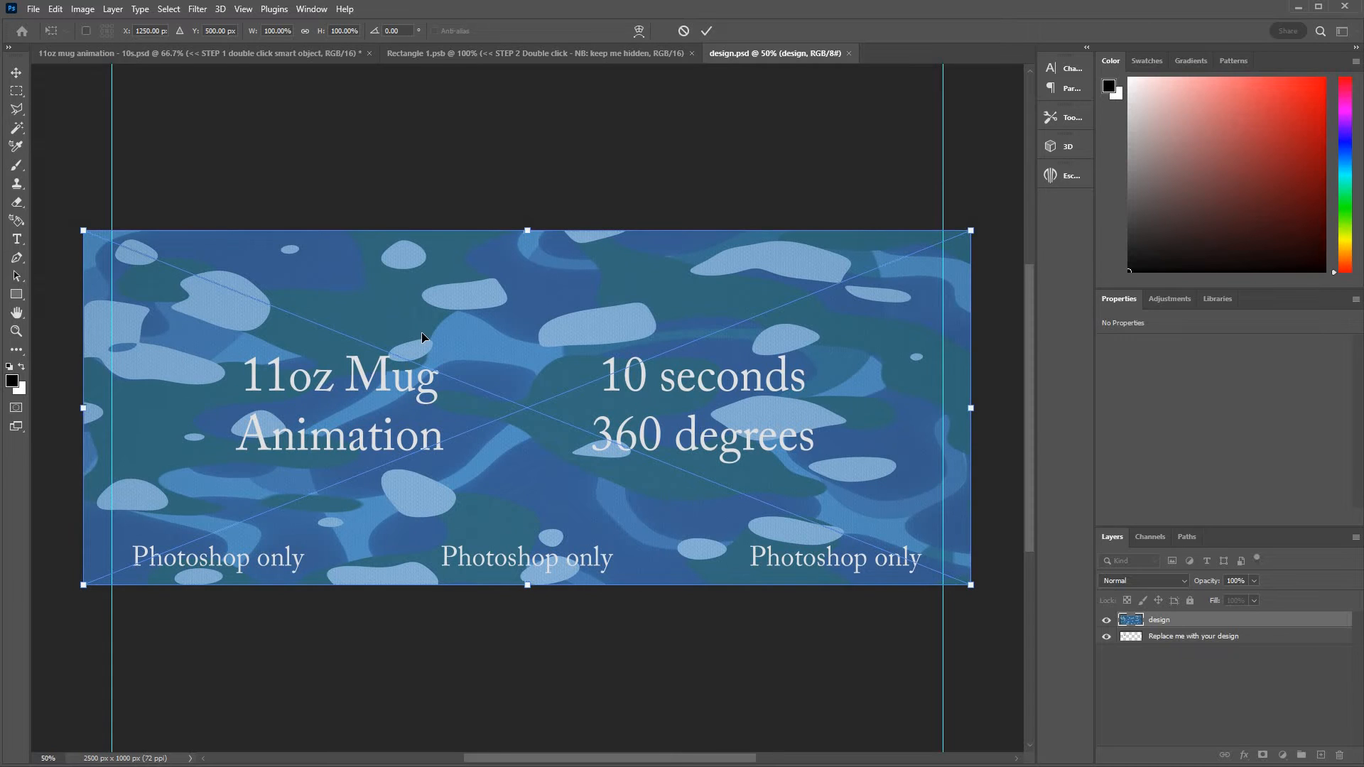
pyautogui.moveTo(813, 65)
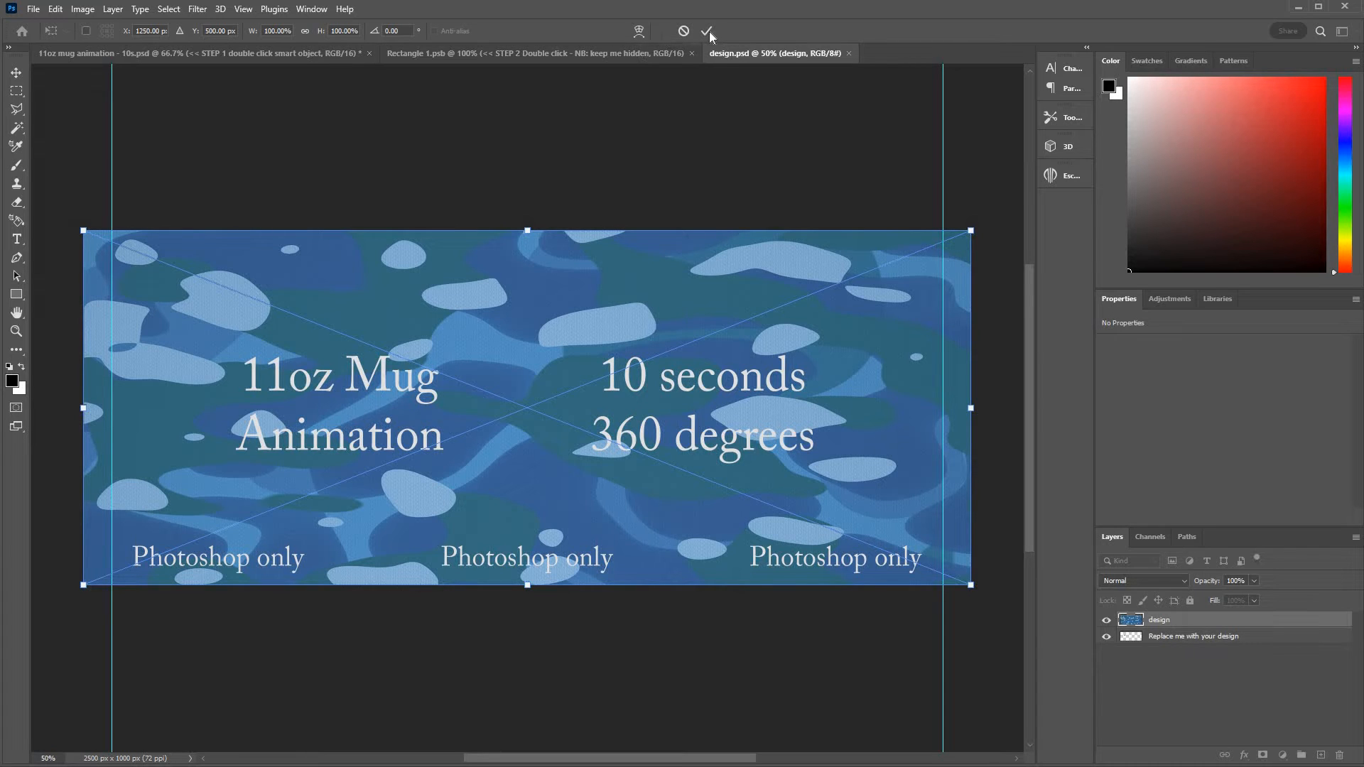
pyautogui.moveTo(708, 30)
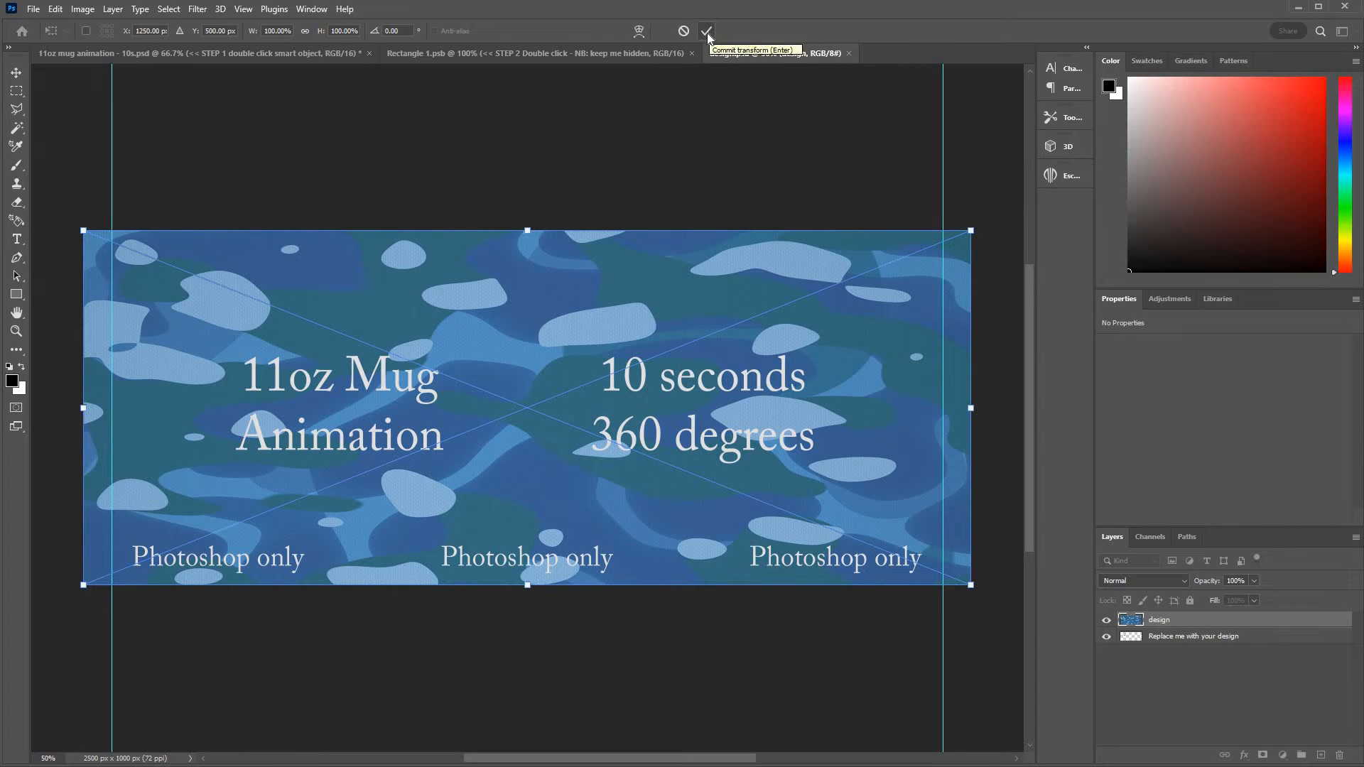
# Commit the camo placement, then save and close design.psd and Rectangle 1.psb
pyautogui.click(706, 30)
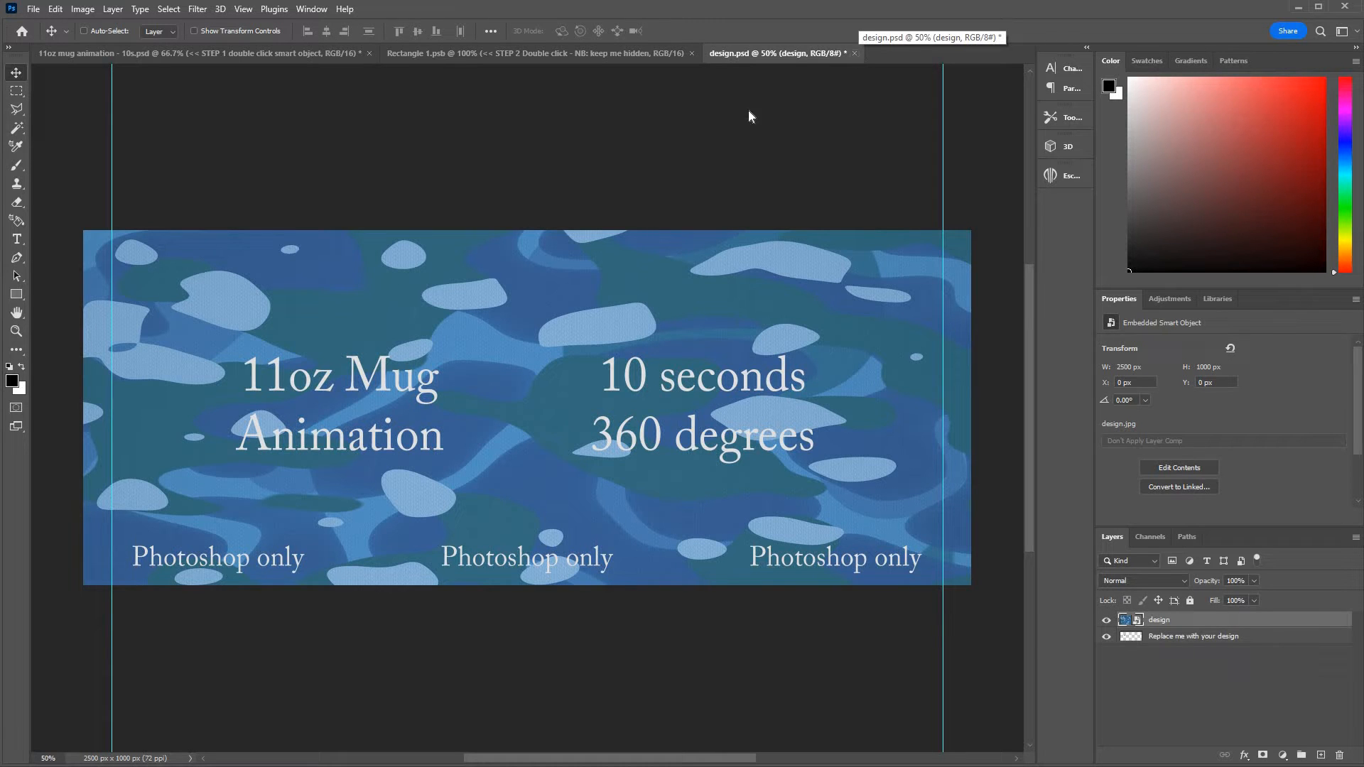
pyautogui.click(854, 53)
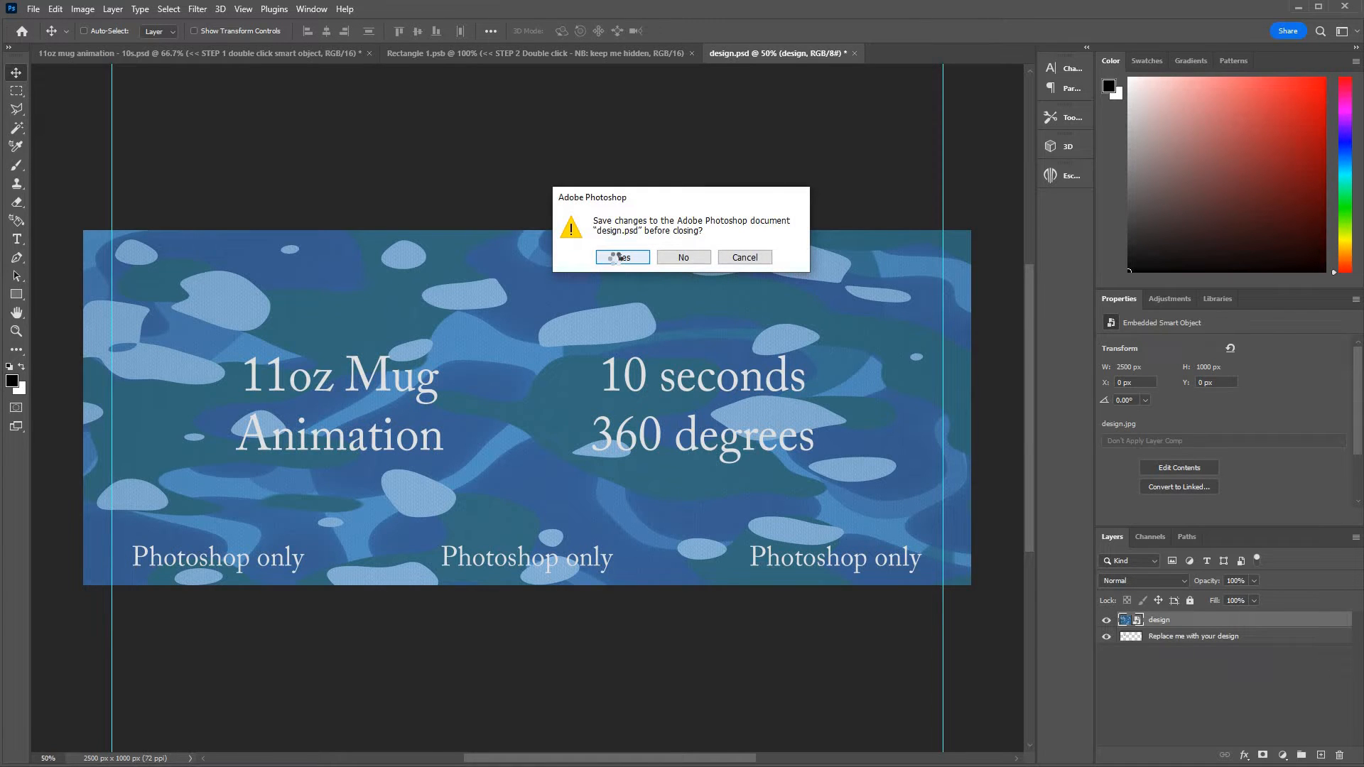
pyautogui.click(620, 257)
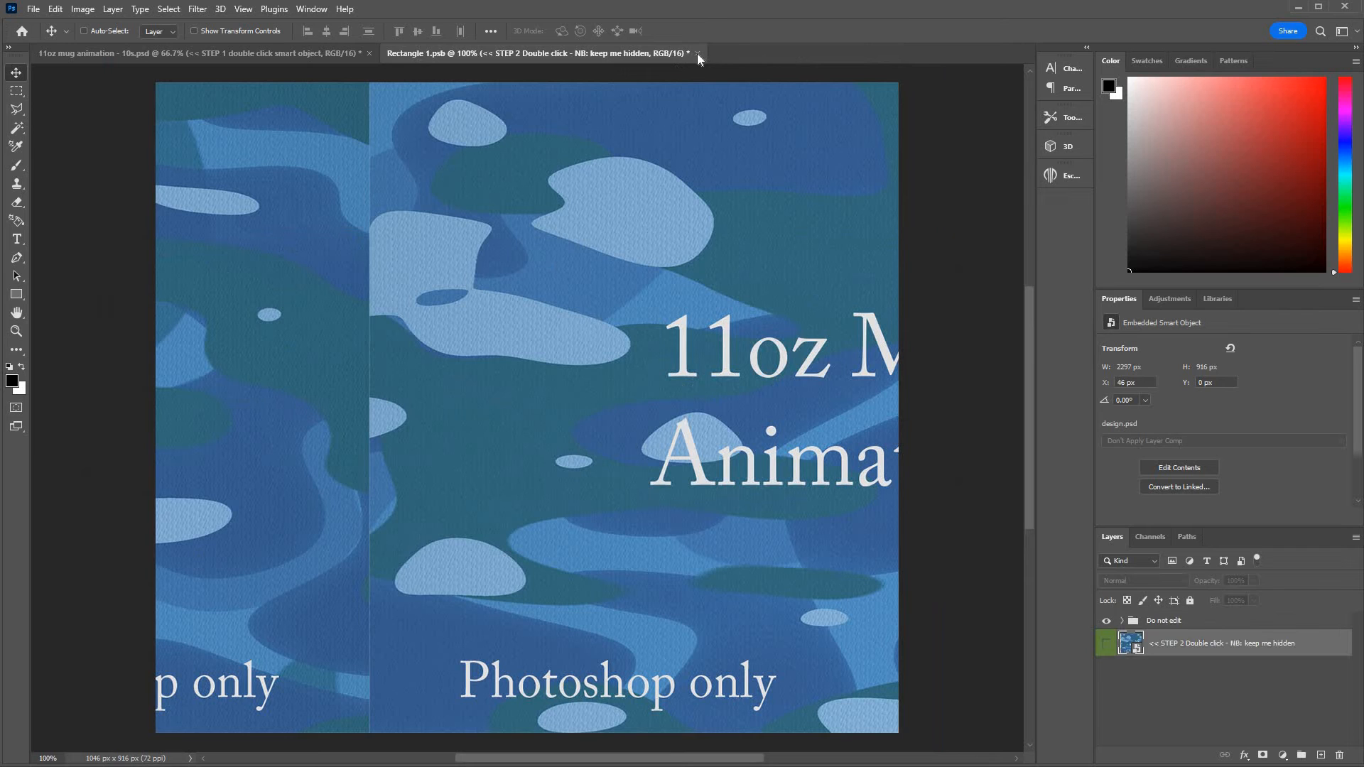
pyautogui.click(697, 54)
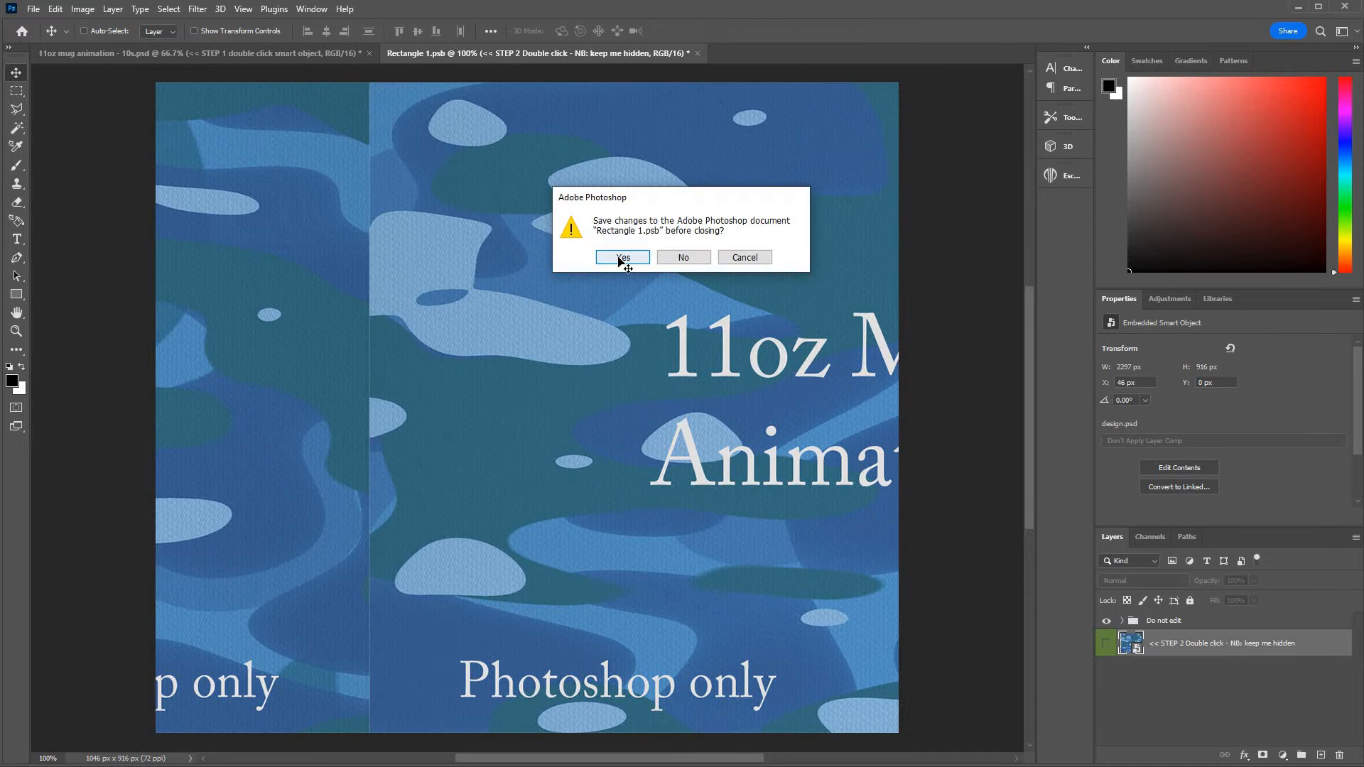
pyautogui.click(622, 256)
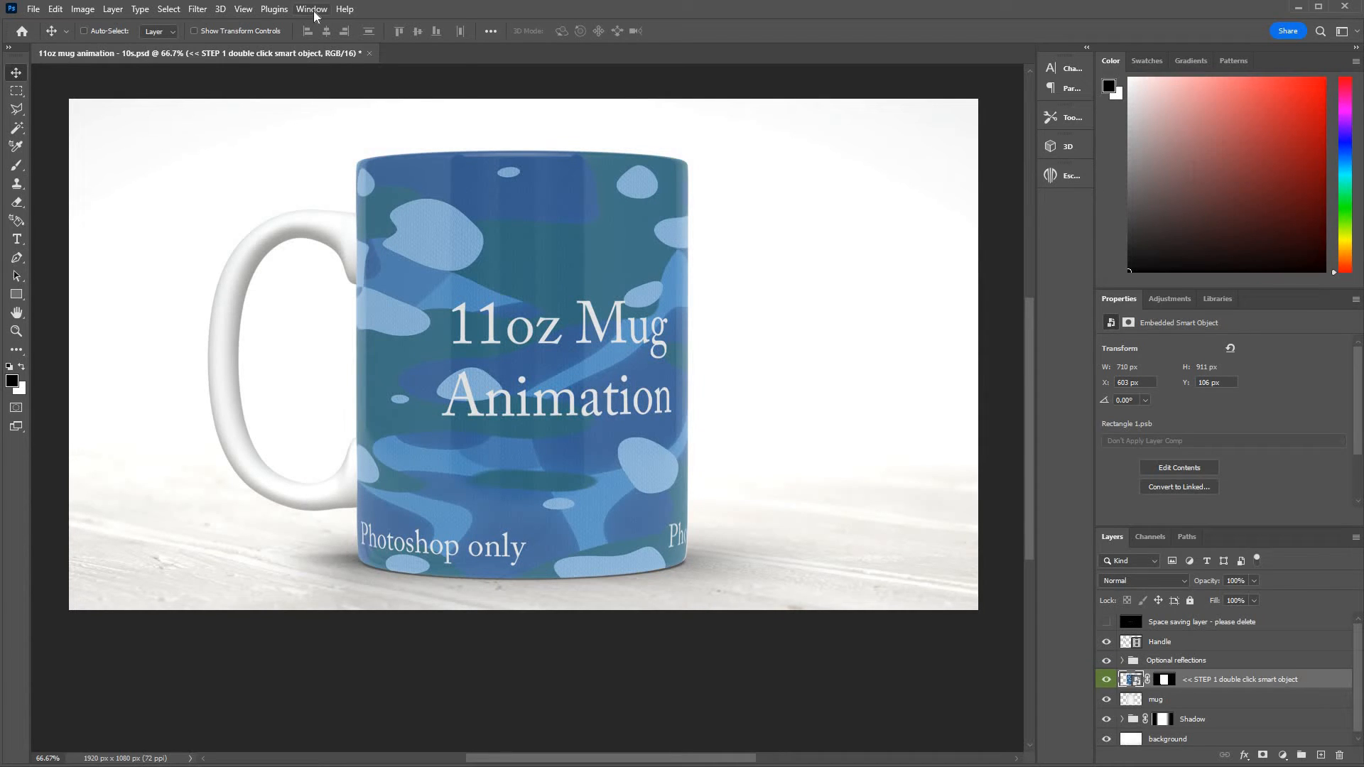
# Show the Timeline panel from the Window menu
pyautogui.click(311, 7)
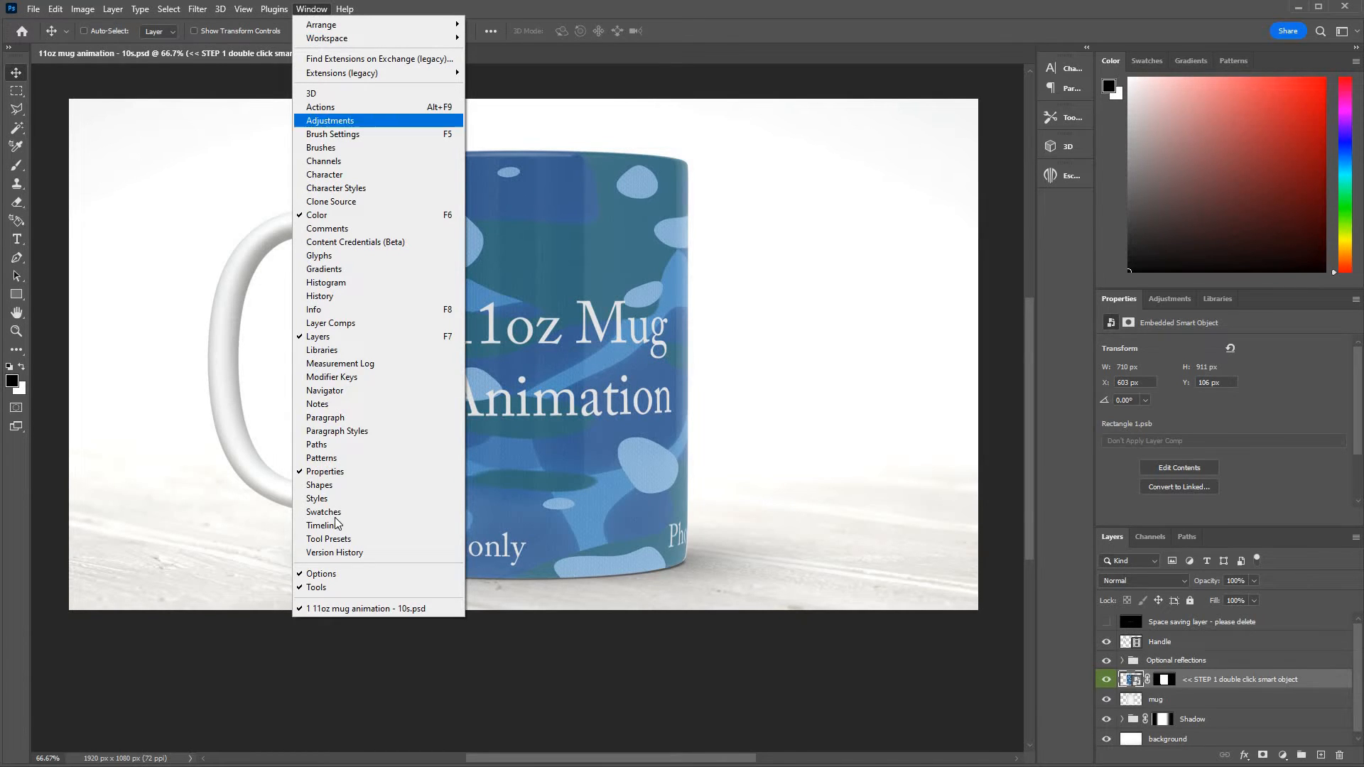
pyautogui.moveTo(322, 525)
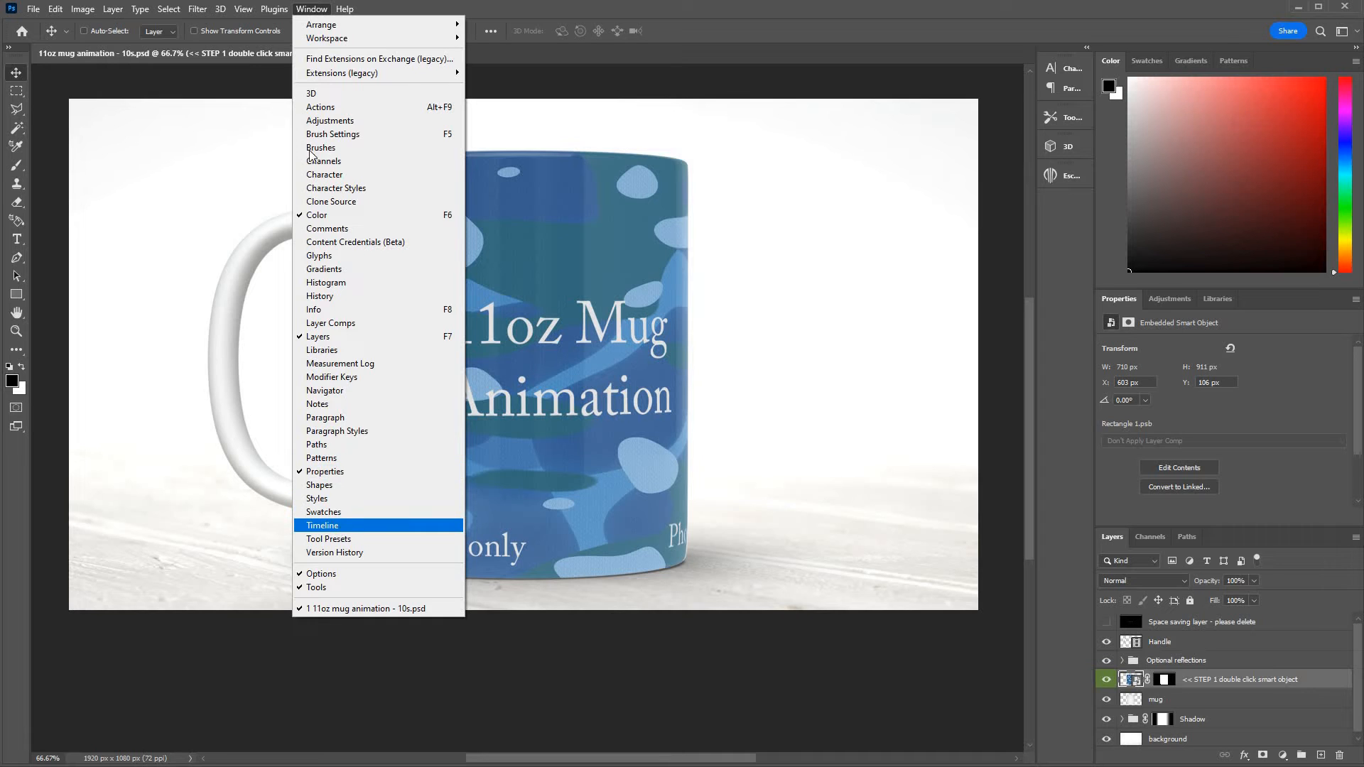
pyautogui.moveTo(343, 530)
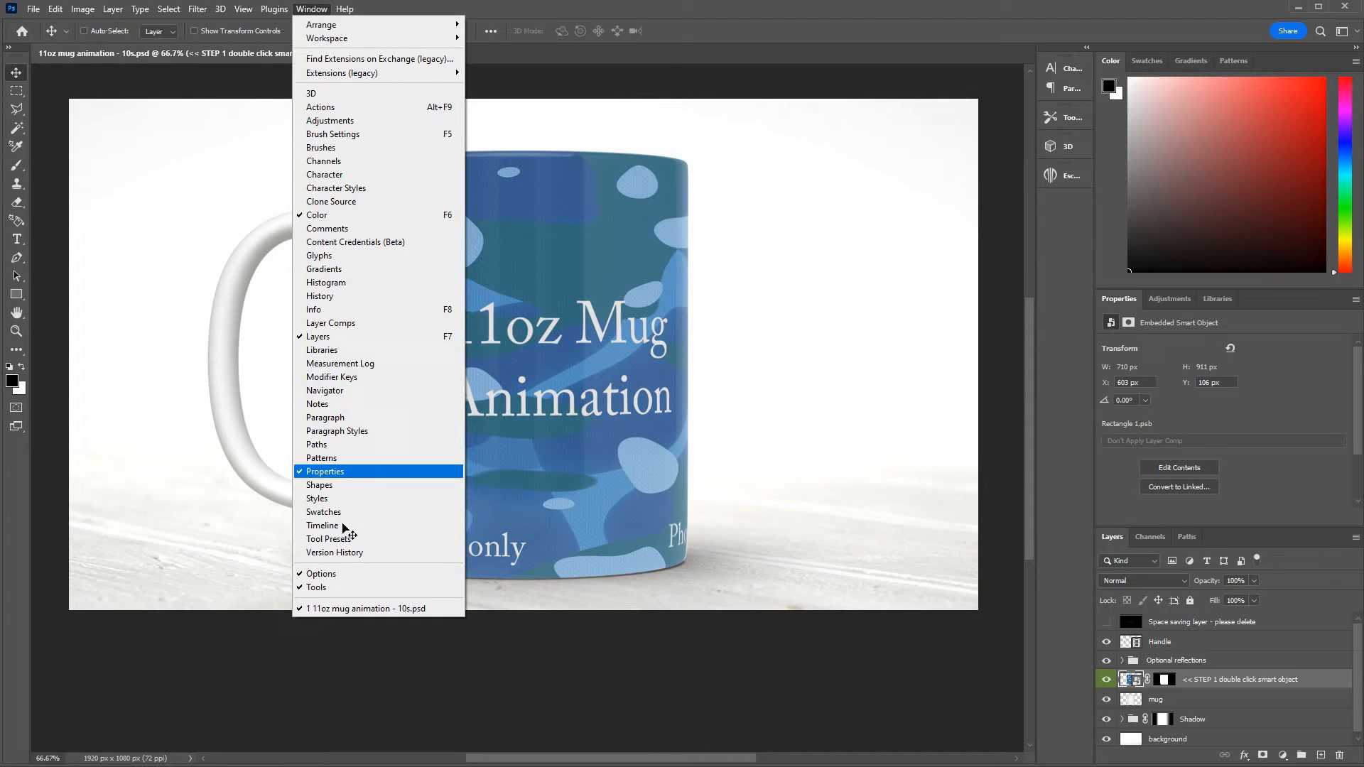
pyautogui.click(322, 525)
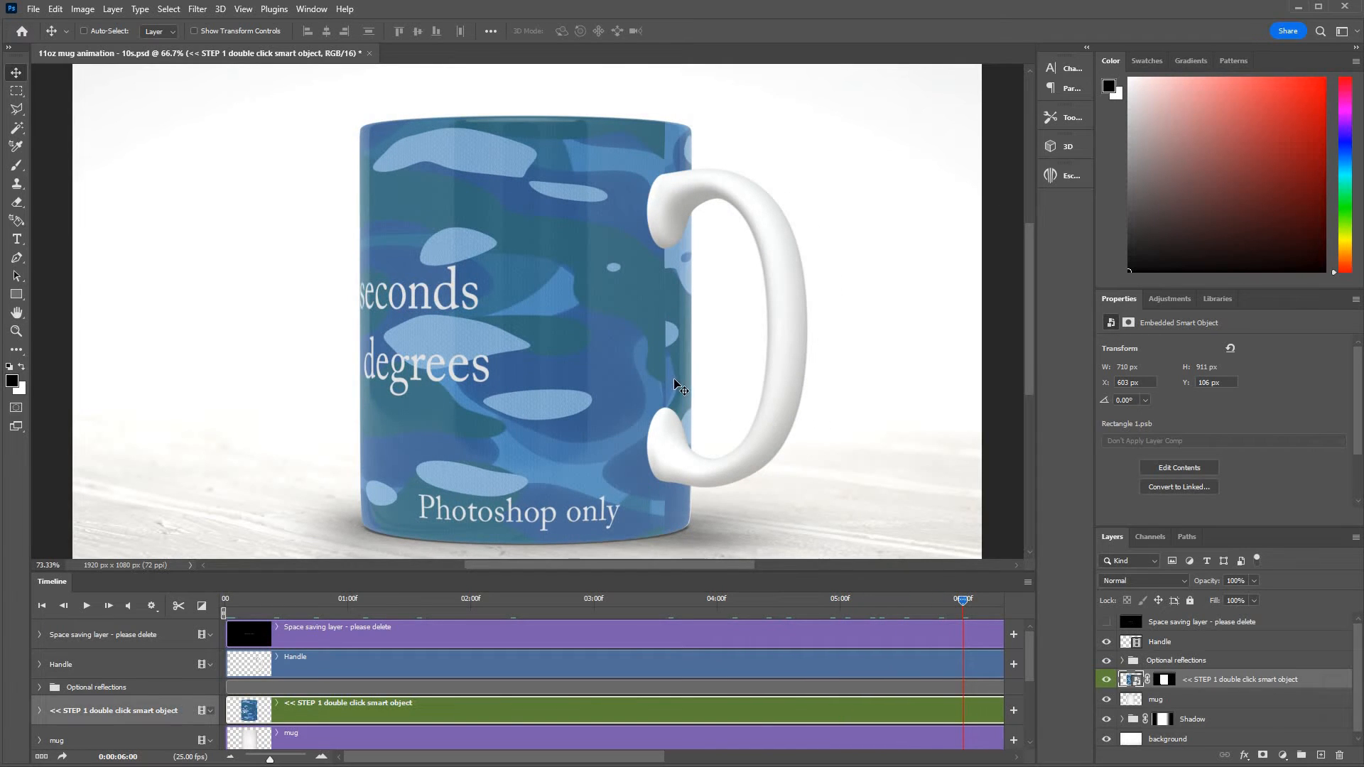
pyautogui.moveTo(835, 511)
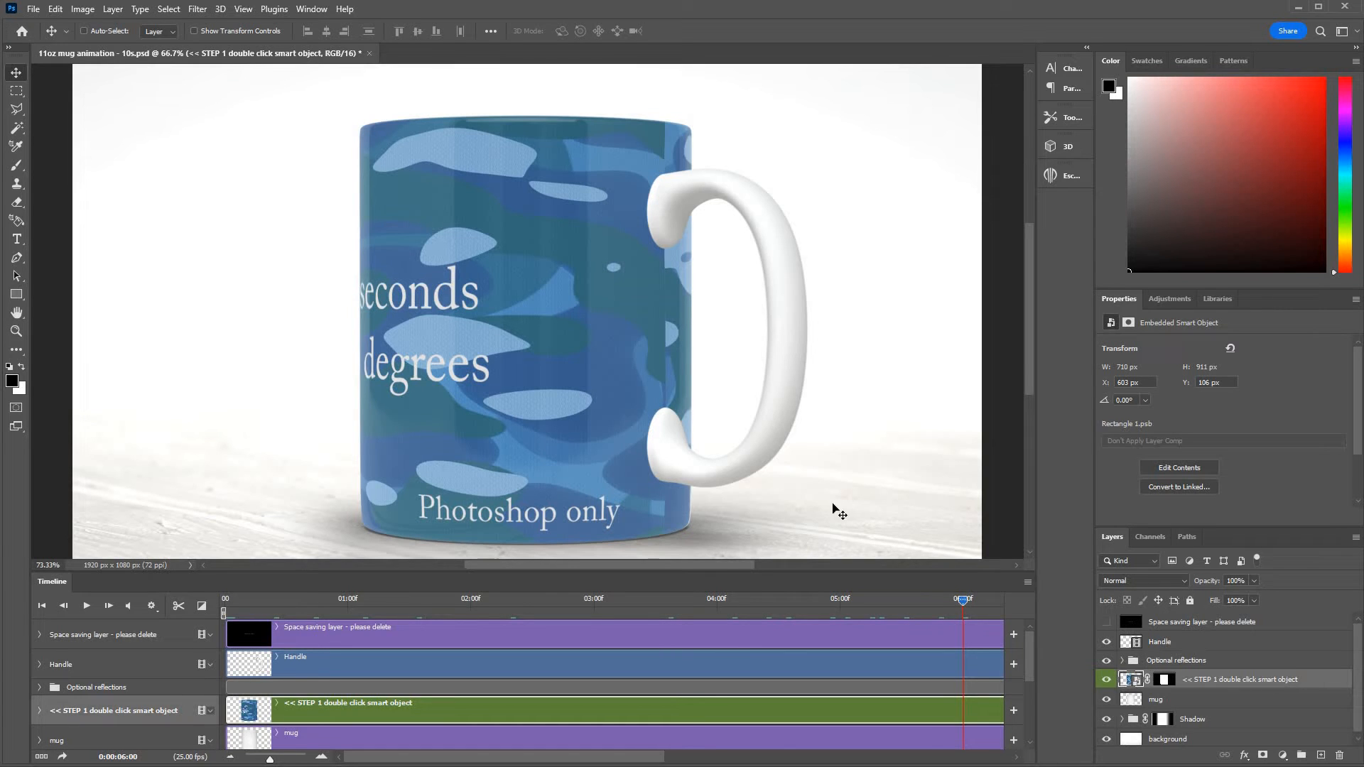
# Reopen the design smart object, scale design.jpg down slightly, and save it back
pyautogui.doubleClick(1133, 679)
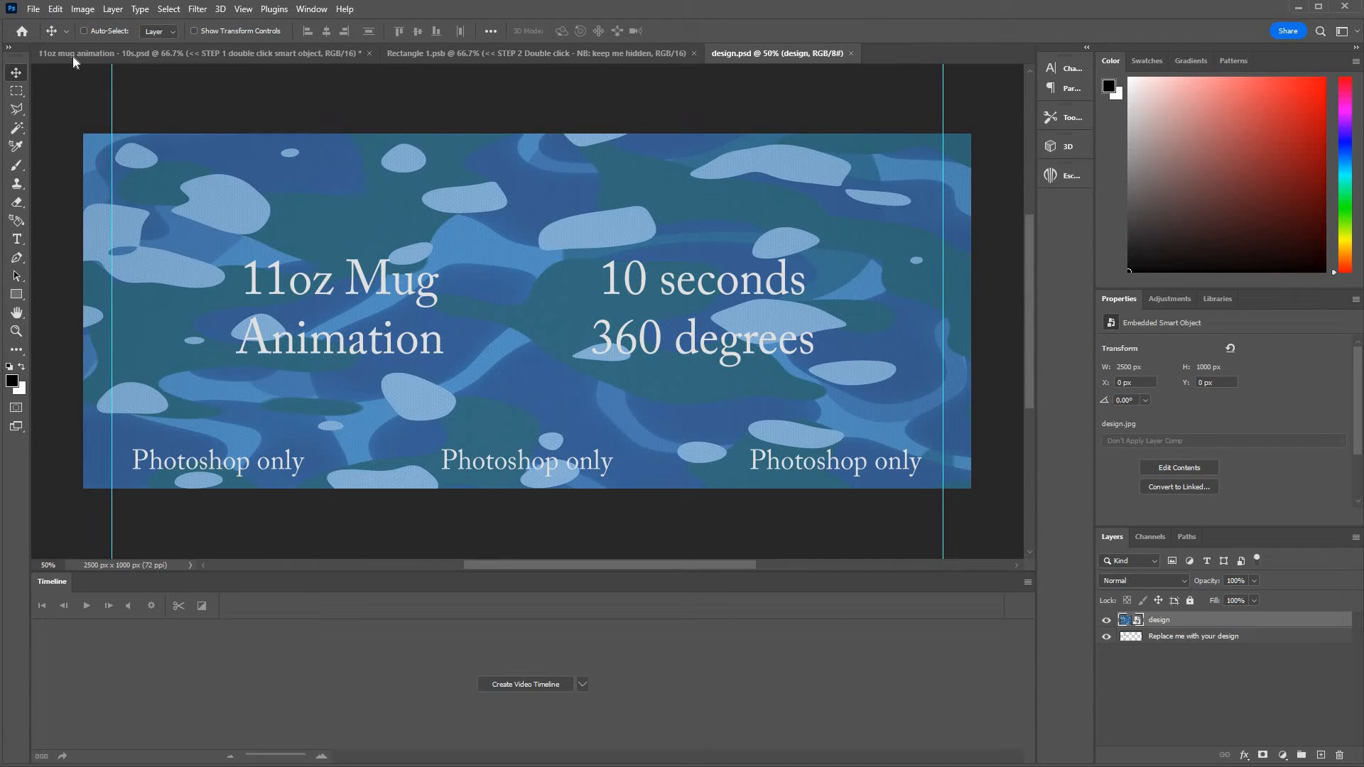
pyautogui.click(55, 8)
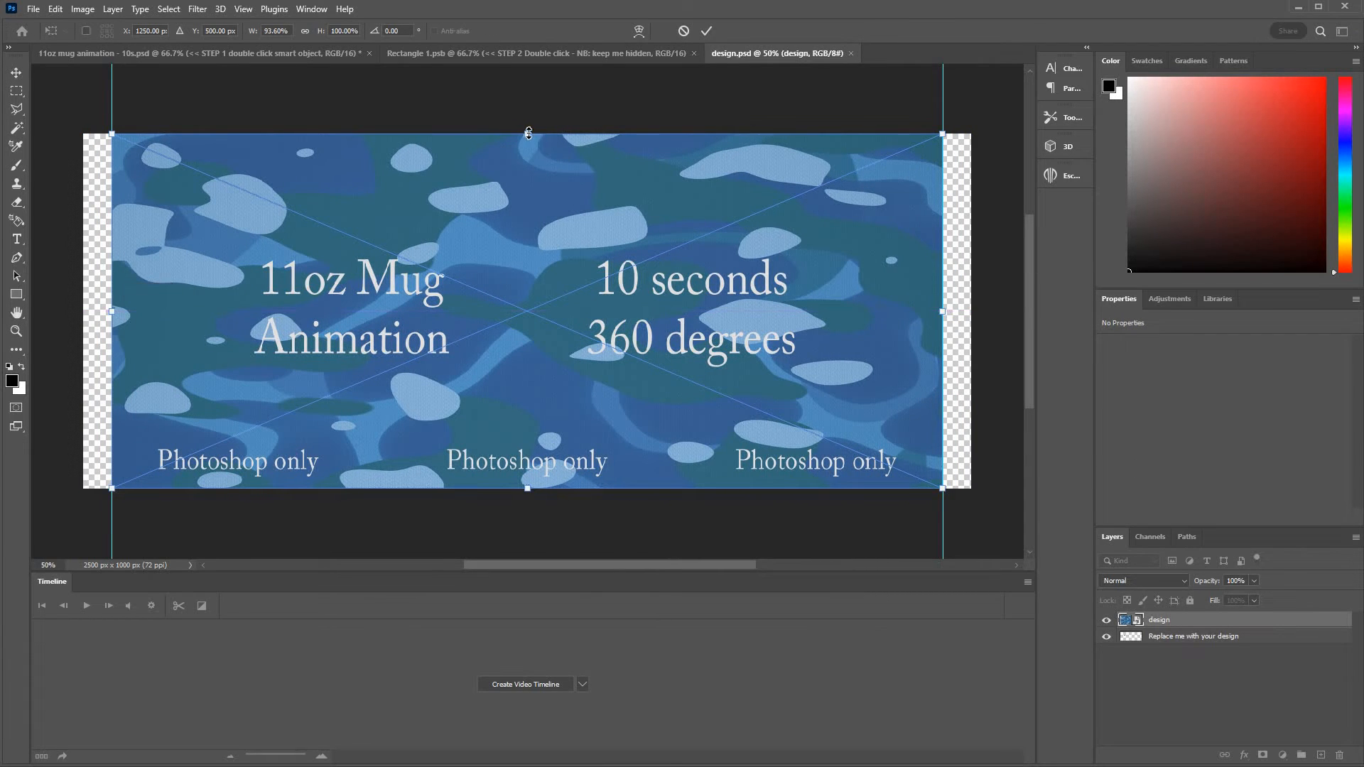
pyautogui.moveTo(527, 136); pyautogui.dragTo(527, 140)
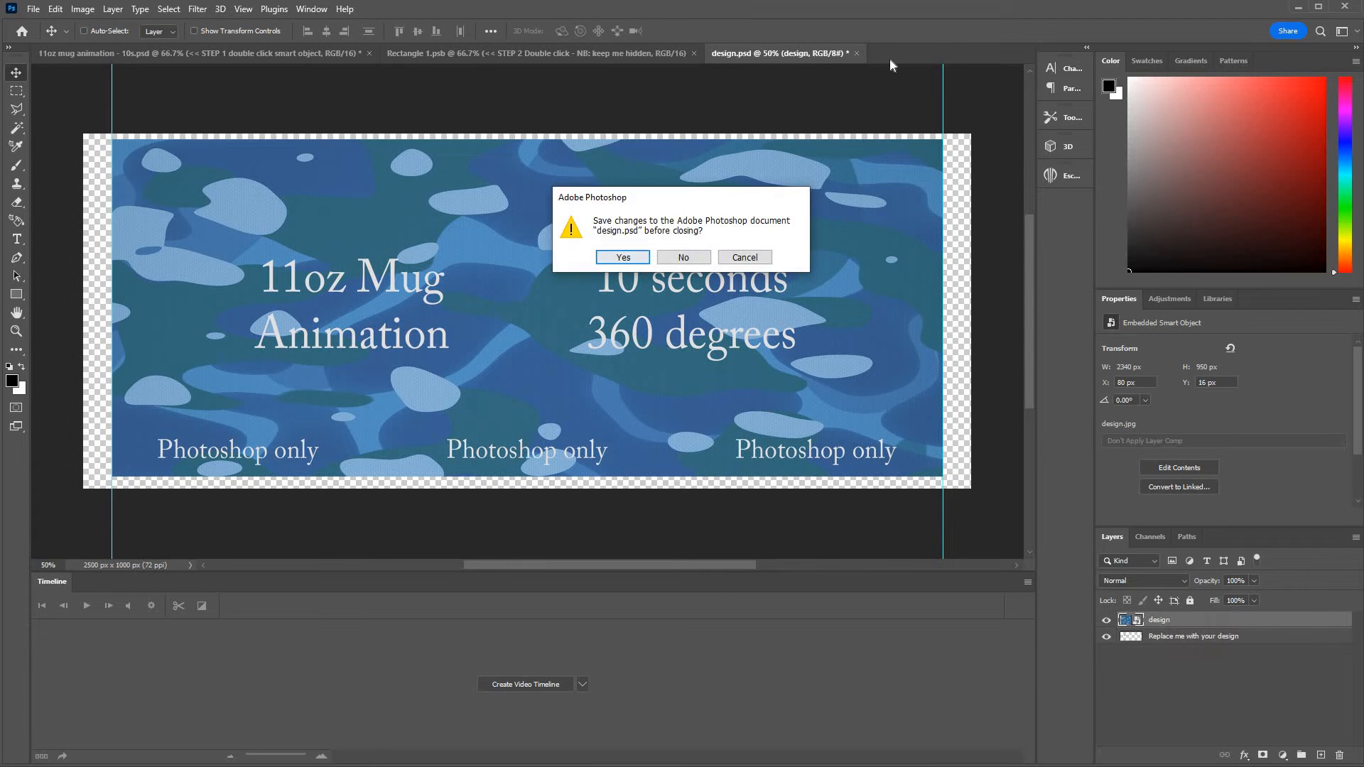
pyautogui.click(683, 256)
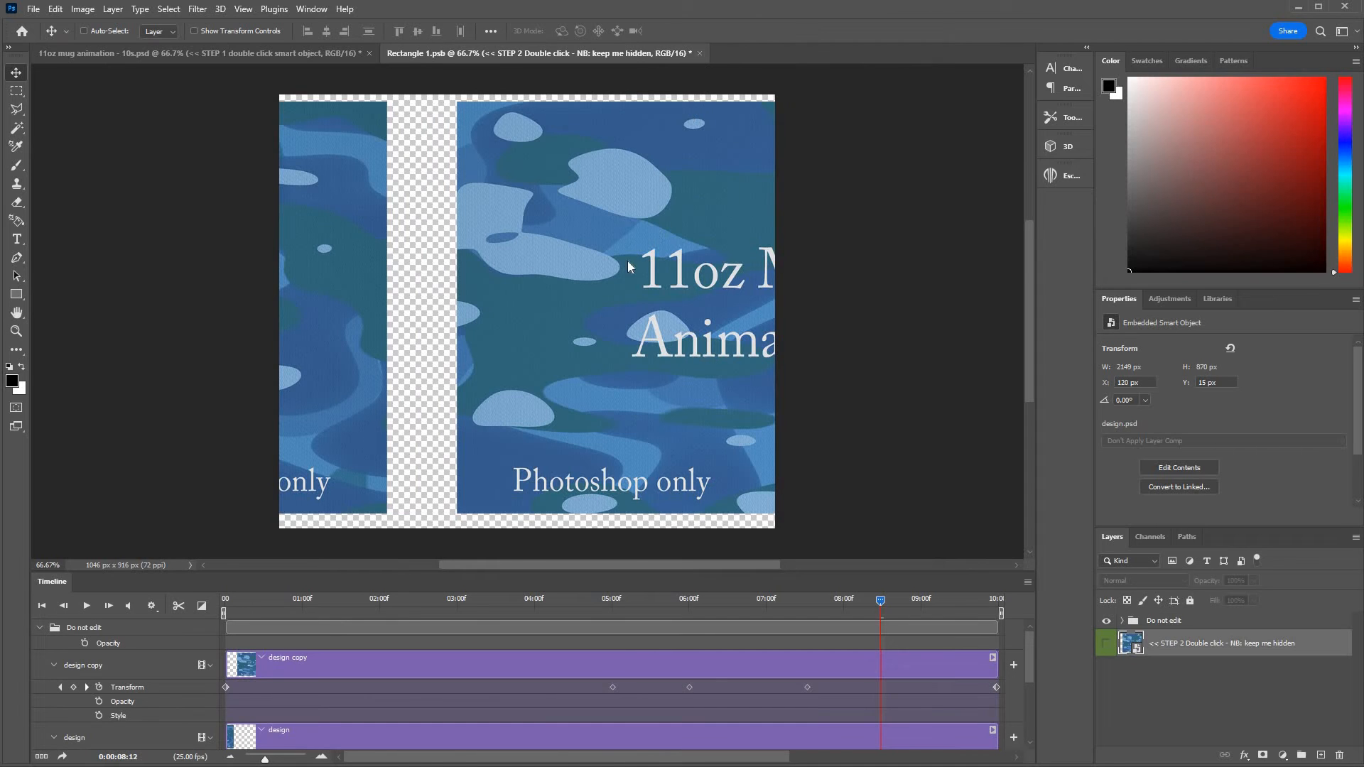
pyautogui.press('ctrl+s')
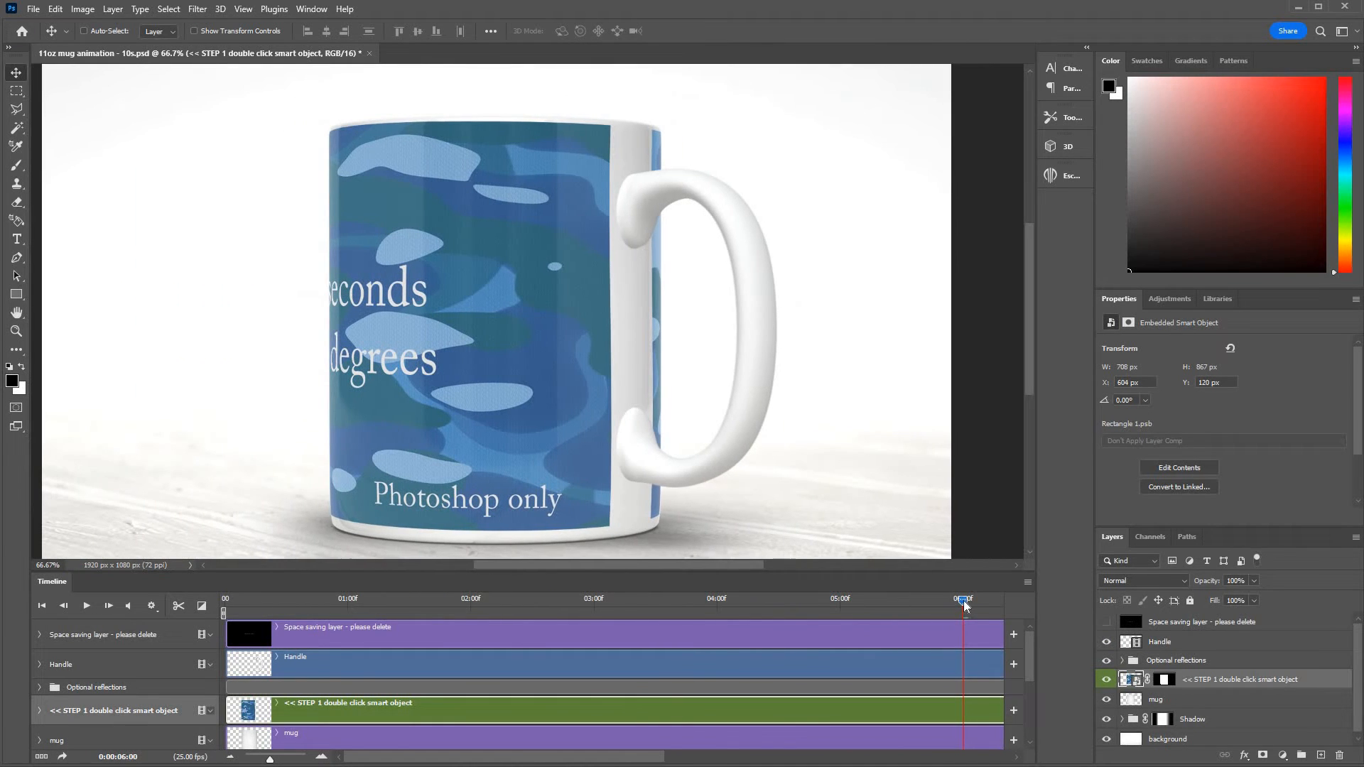
# Scrub the timeline playhead back and forth to watch the camo mug rotate
pyautogui.moveTo(963, 600); pyautogui.dragTo(946, 600)
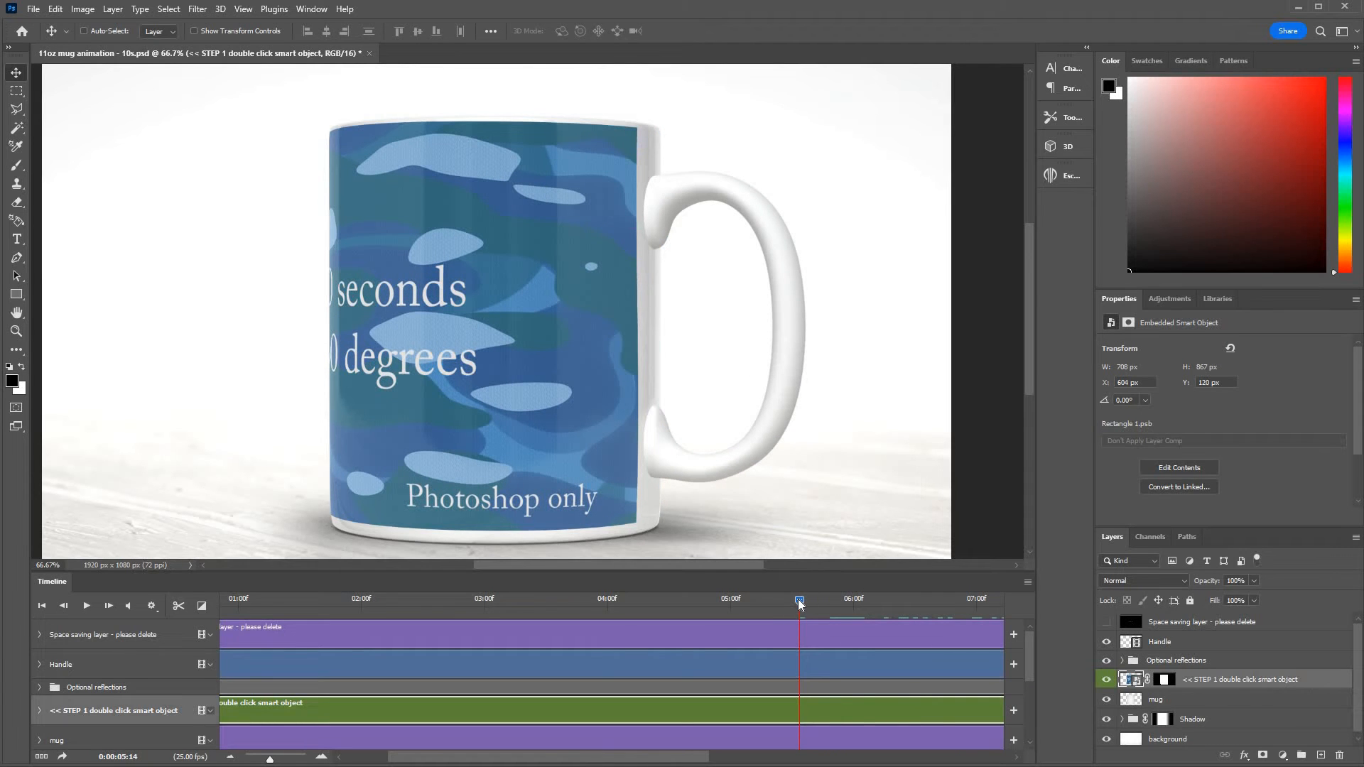
pyautogui.moveTo(798, 600); pyautogui.dragTo(779, 600)
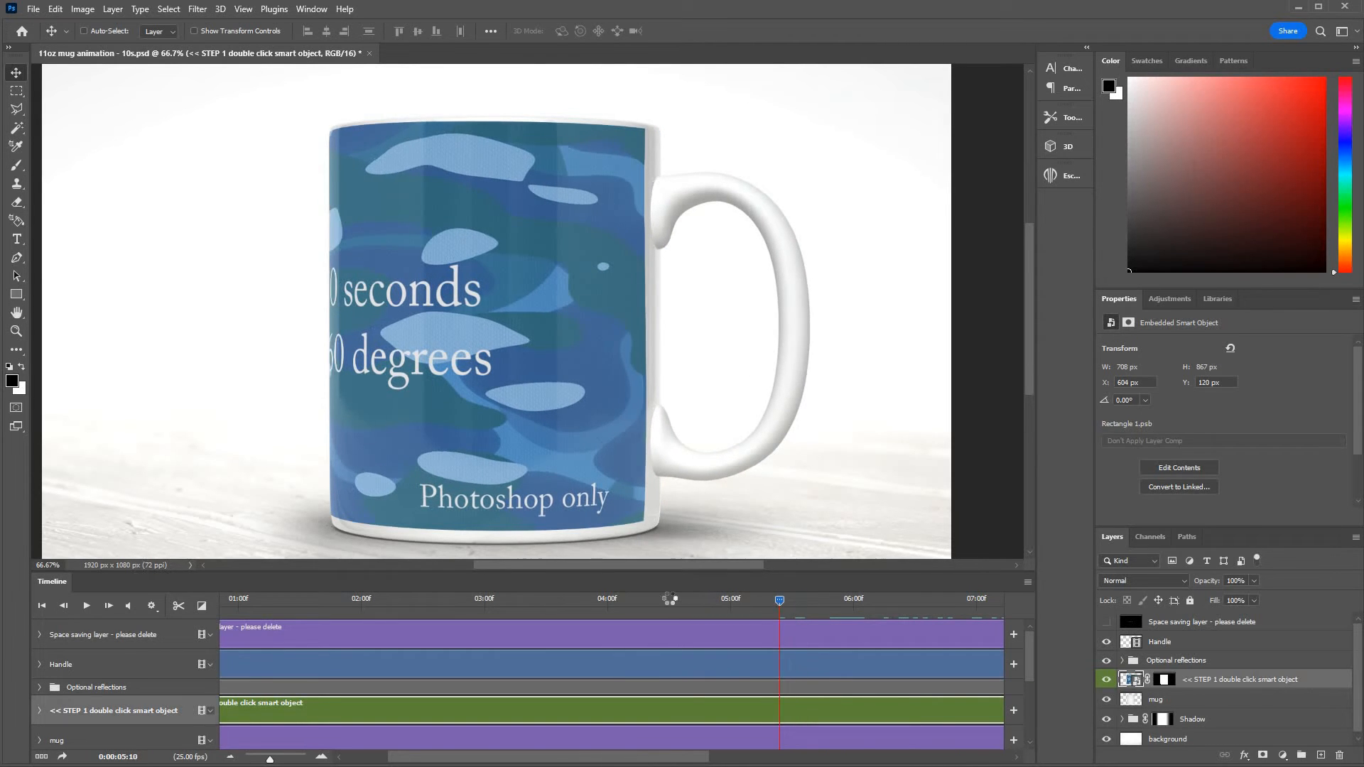
pyautogui.moveTo(778, 598); pyautogui.dragTo(591, 598)
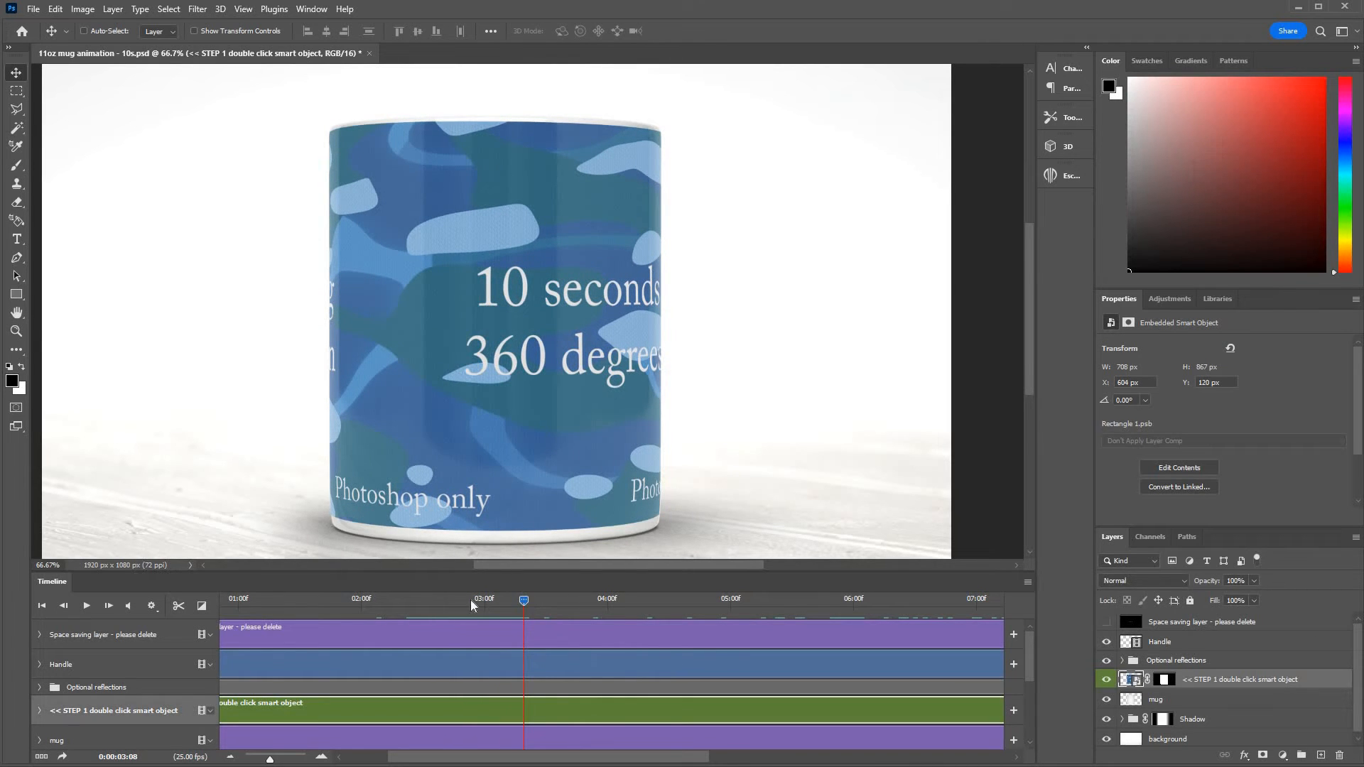
pyautogui.moveTo(523, 600); pyautogui.dragTo(414, 600)
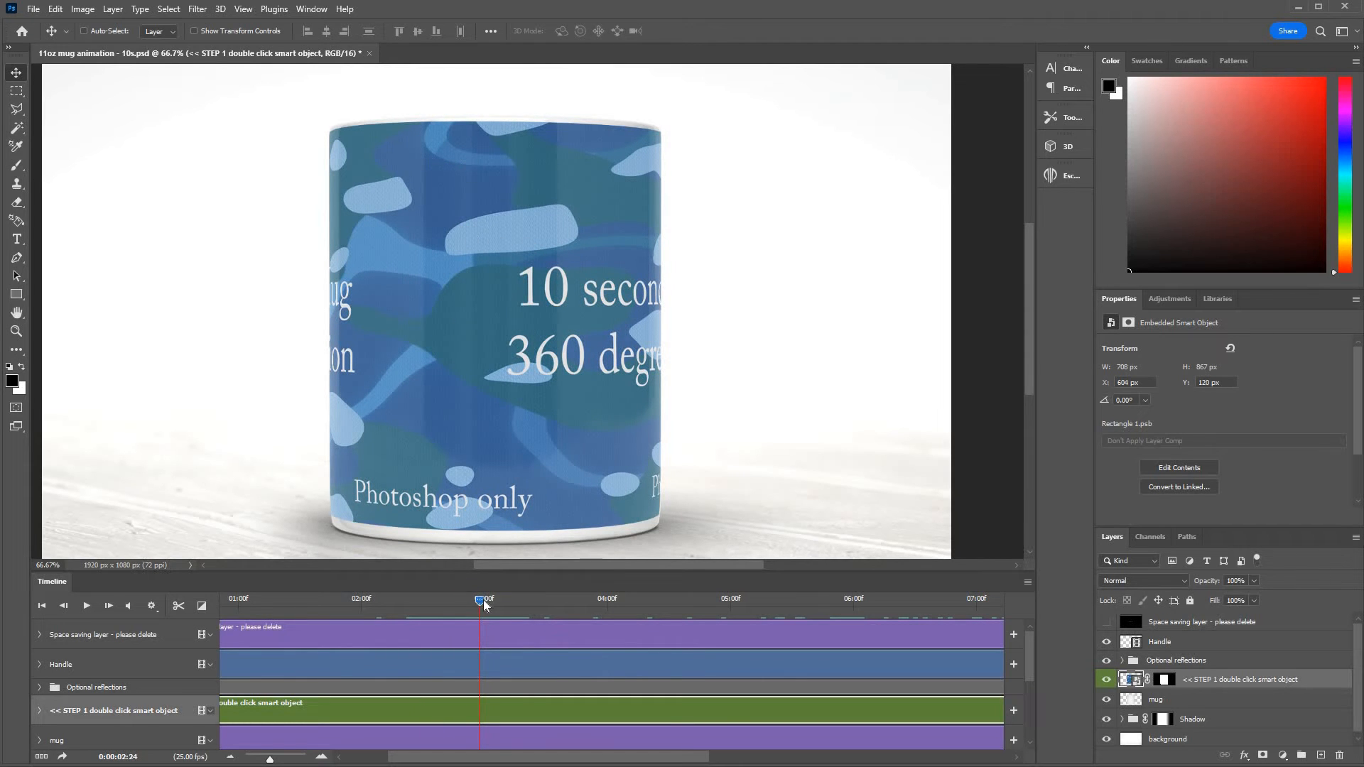
pyautogui.moveTo(479, 600); pyautogui.dragTo(518, 600)
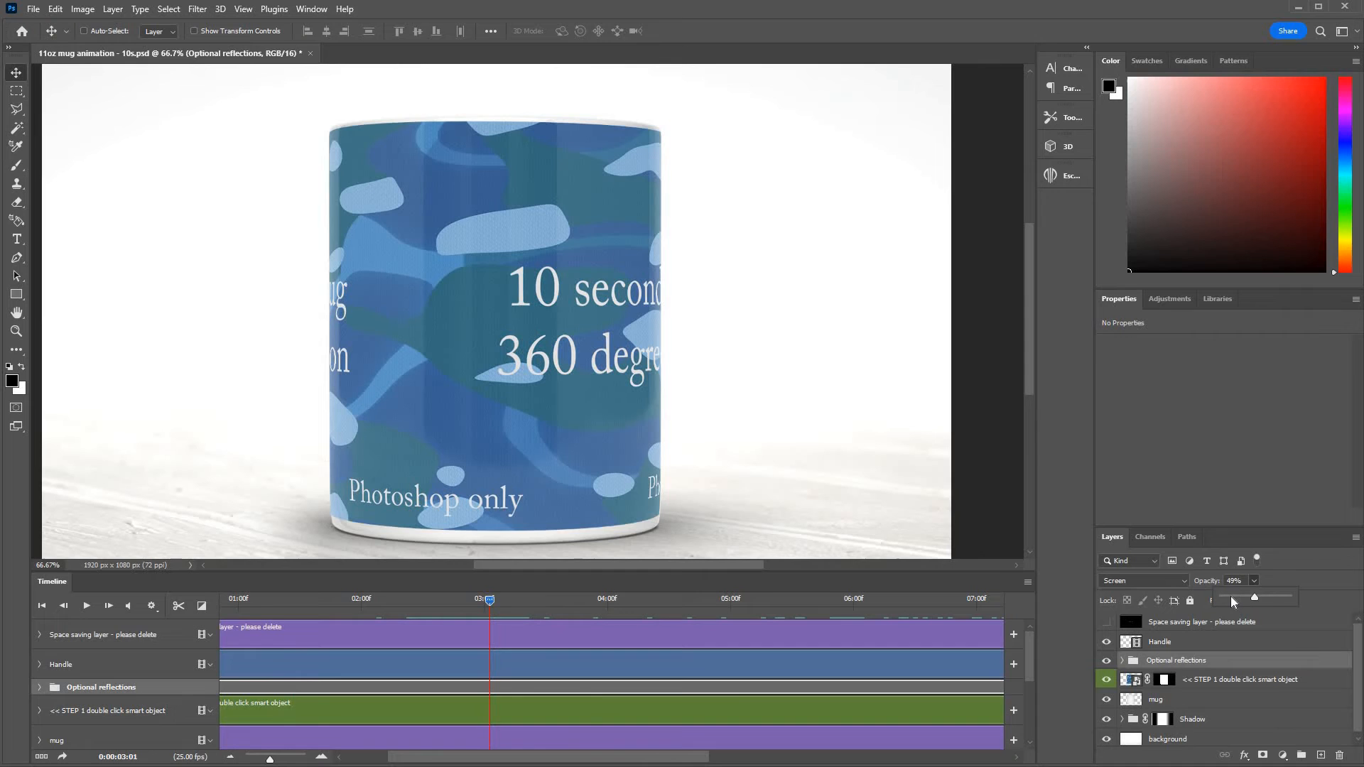
# Set the Optional reflections group's opacity to about 51%, leaving Fill at 100%
pyautogui.moveTo(1252, 596); pyautogui.dragTo(1235, 597)
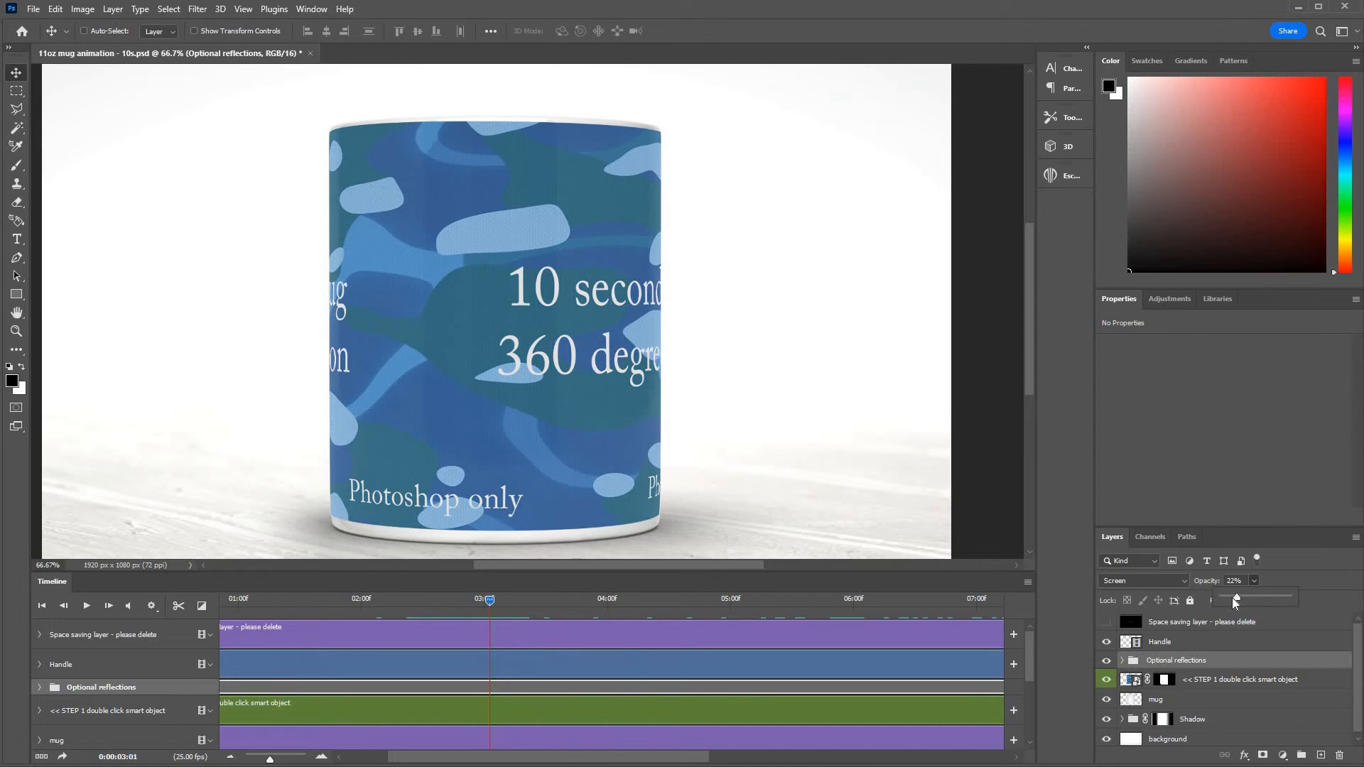
pyautogui.moveTo(1235, 598); pyautogui.dragTo(1229, 598)
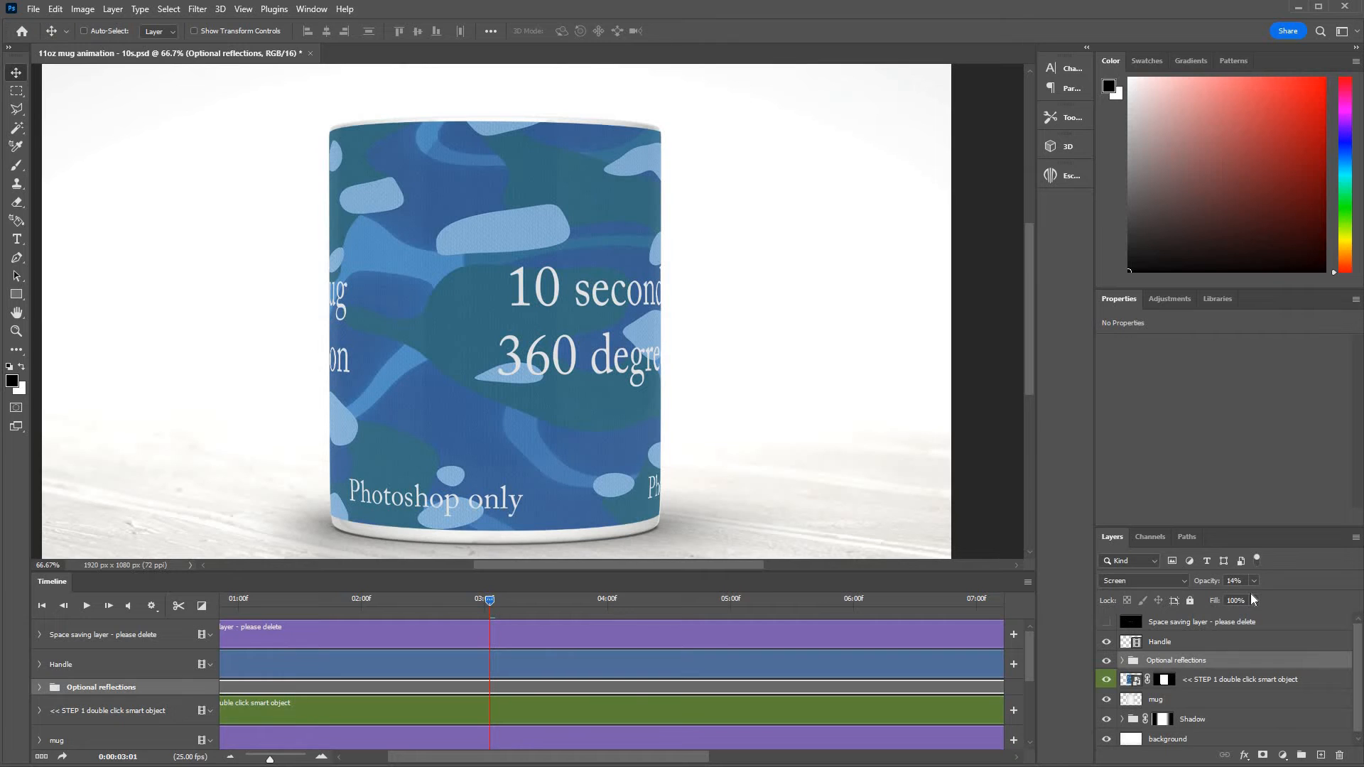
pyautogui.moveTo(1251, 600); pyautogui.dragTo(1274, 600)
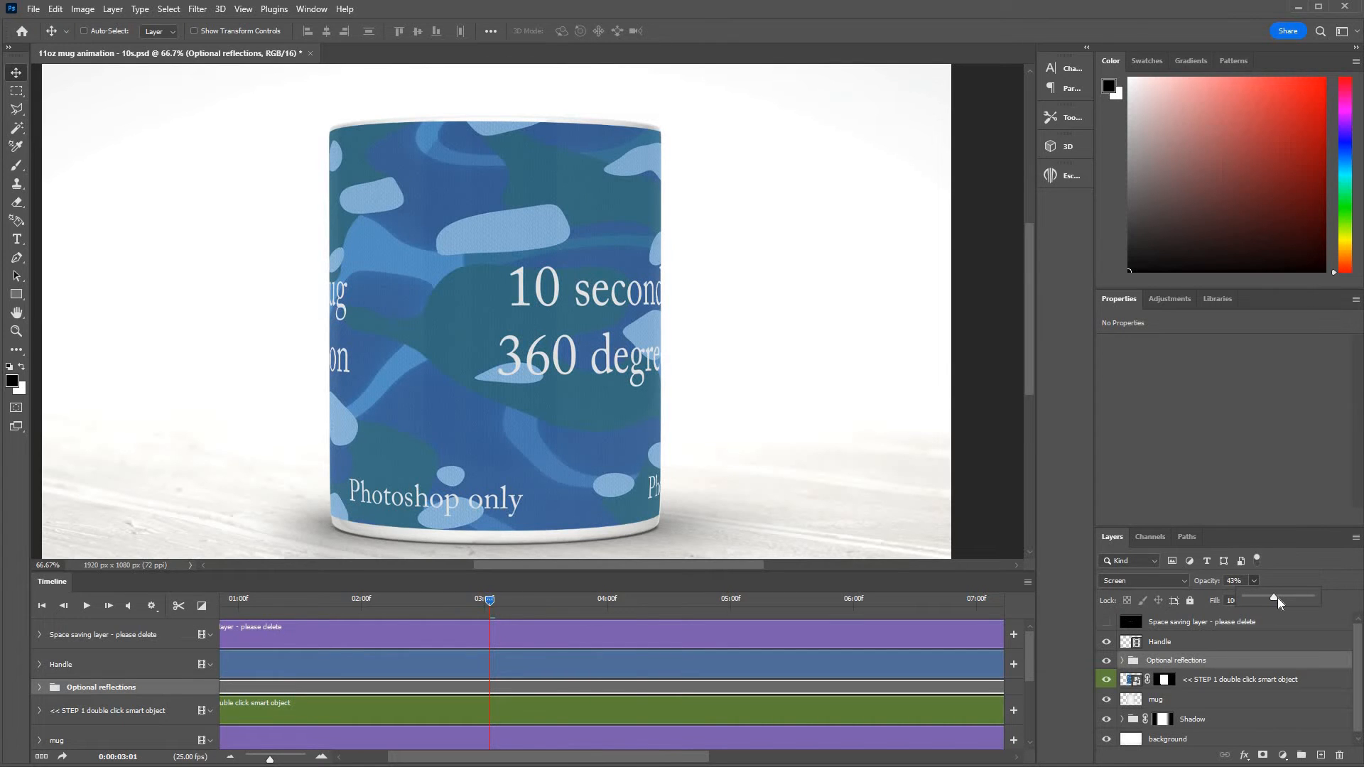
pyautogui.moveTo(1270, 597); pyautogui.dragTo(1278, 596)
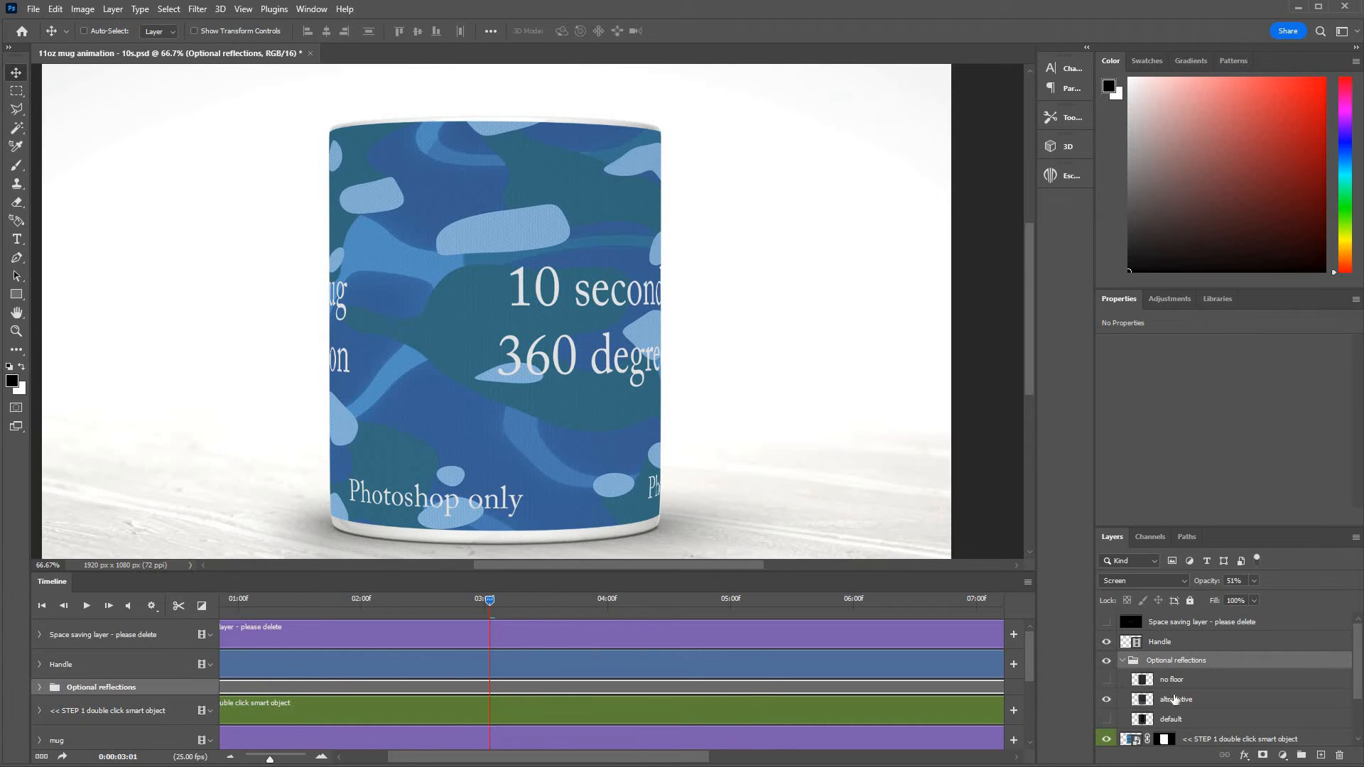
# Swap to the no floor reflection and hide the background and Shadow layers
pyautogui.click(1174, 699)
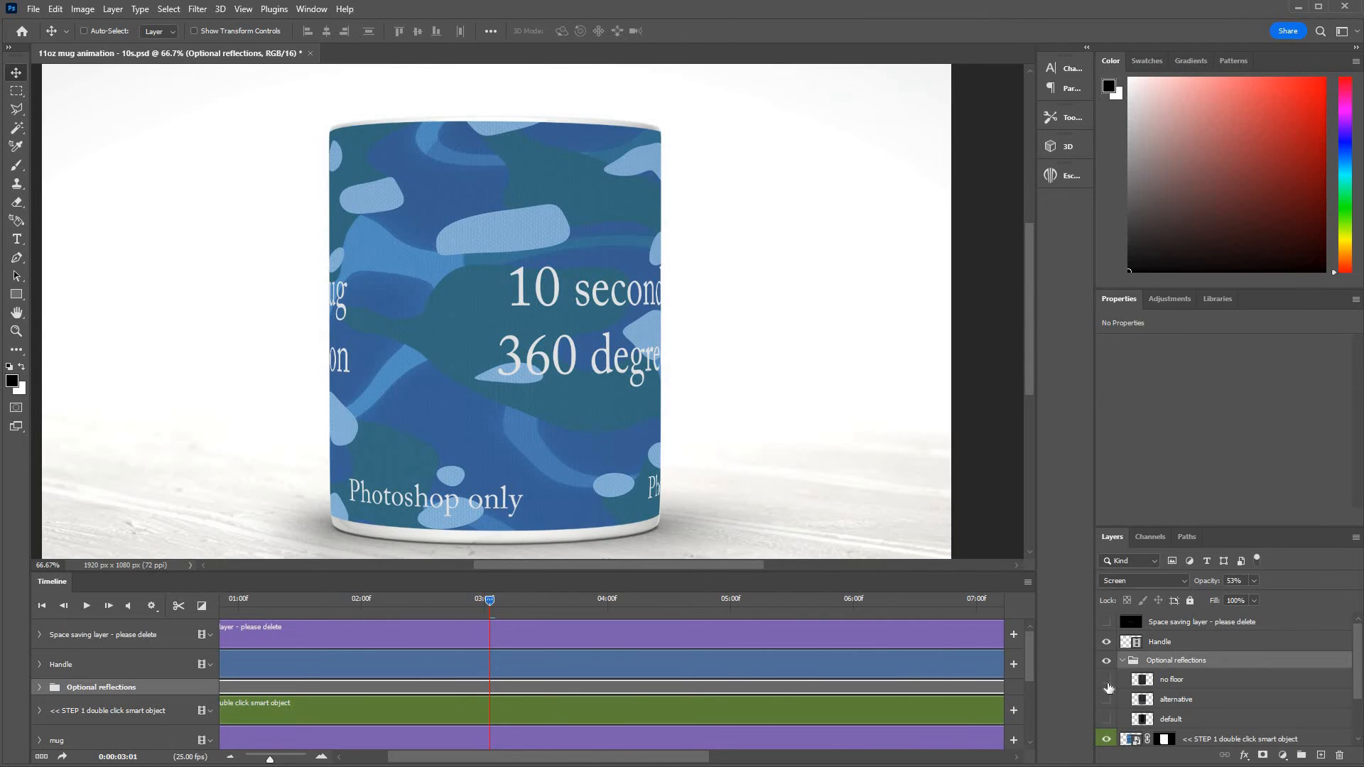
pyautogui.click(1107, 679)
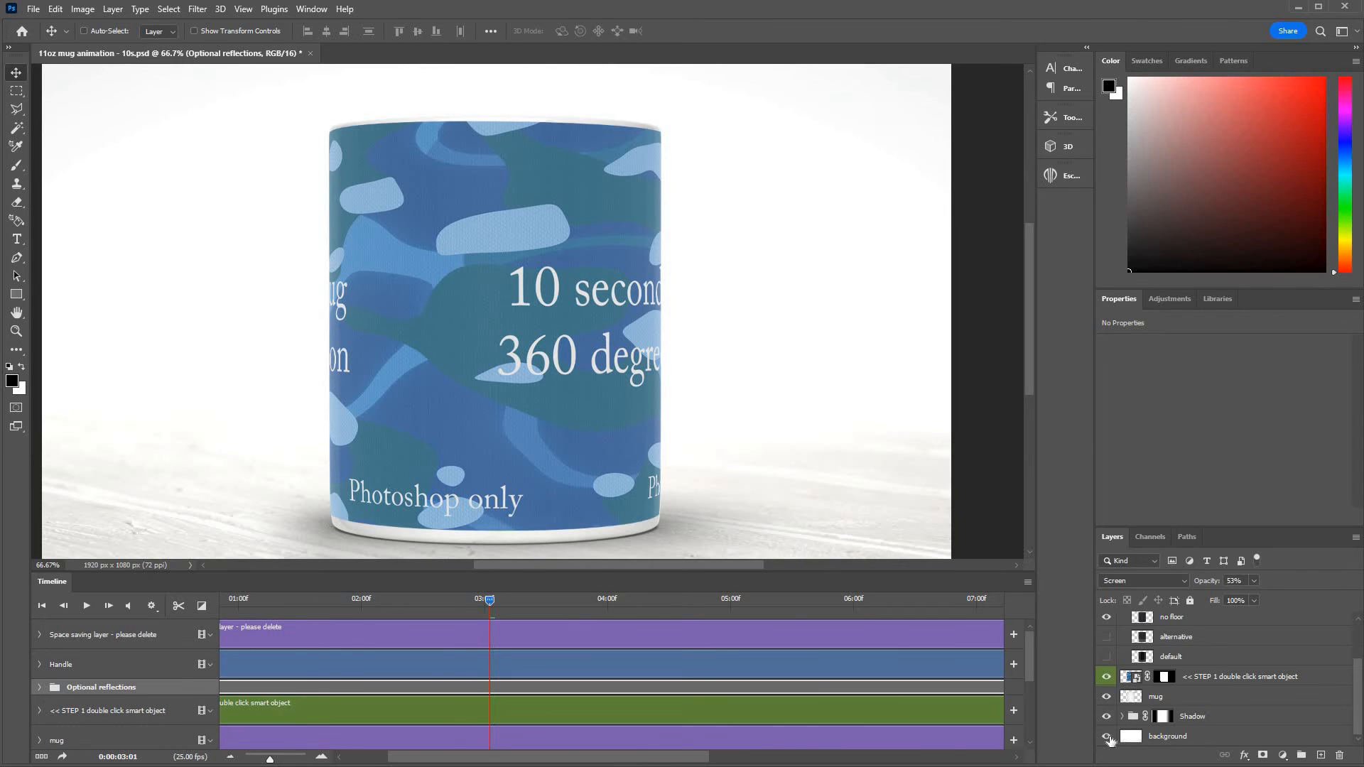
pyautogui.click(1106, 735)
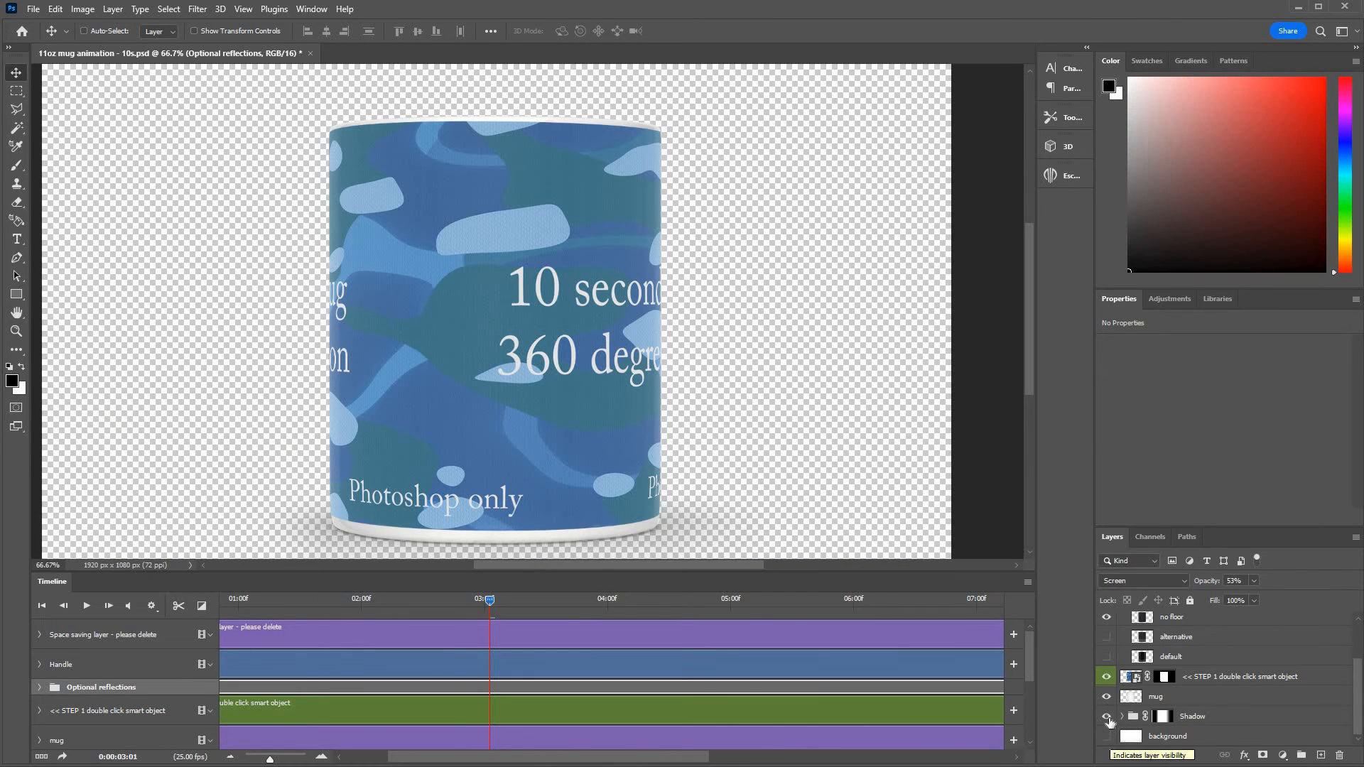
pyautogui.click(1106, 716)
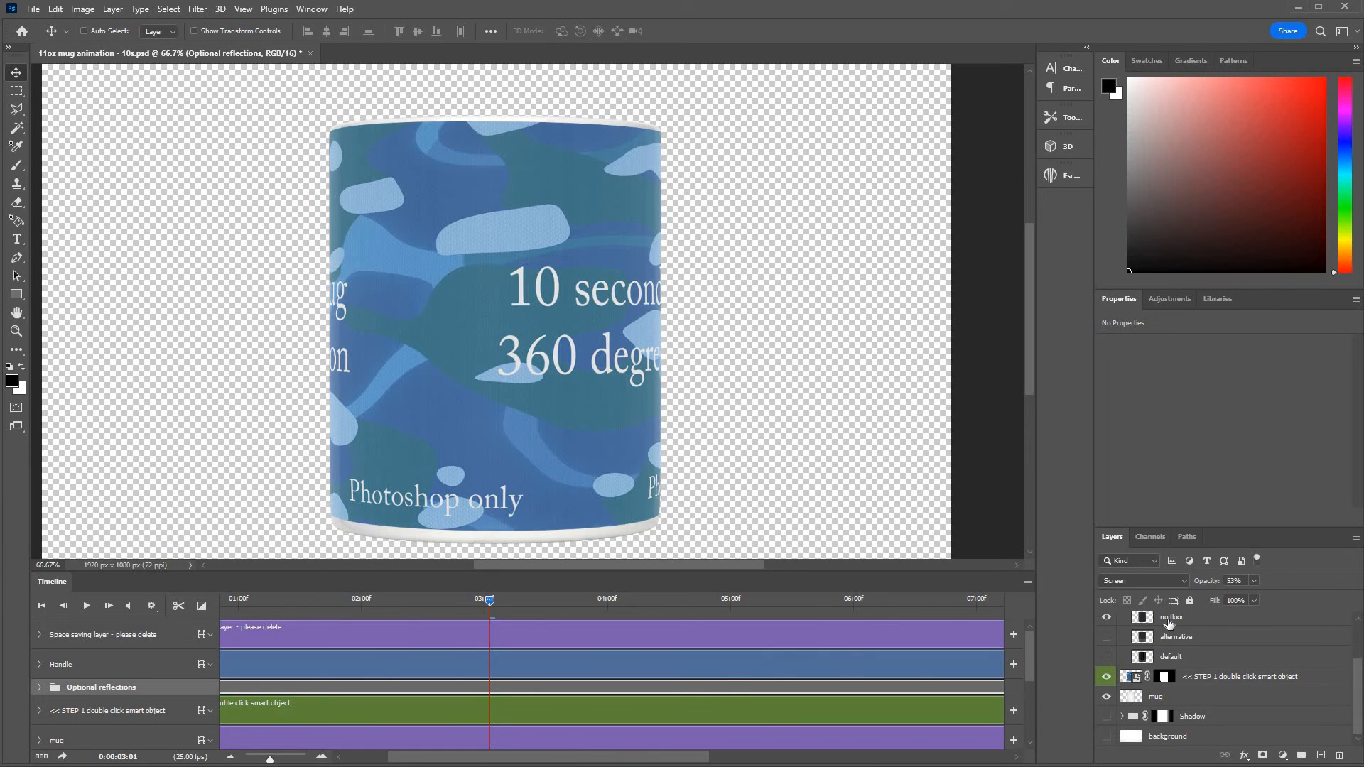
pyautogui.moveTo(479, 526)
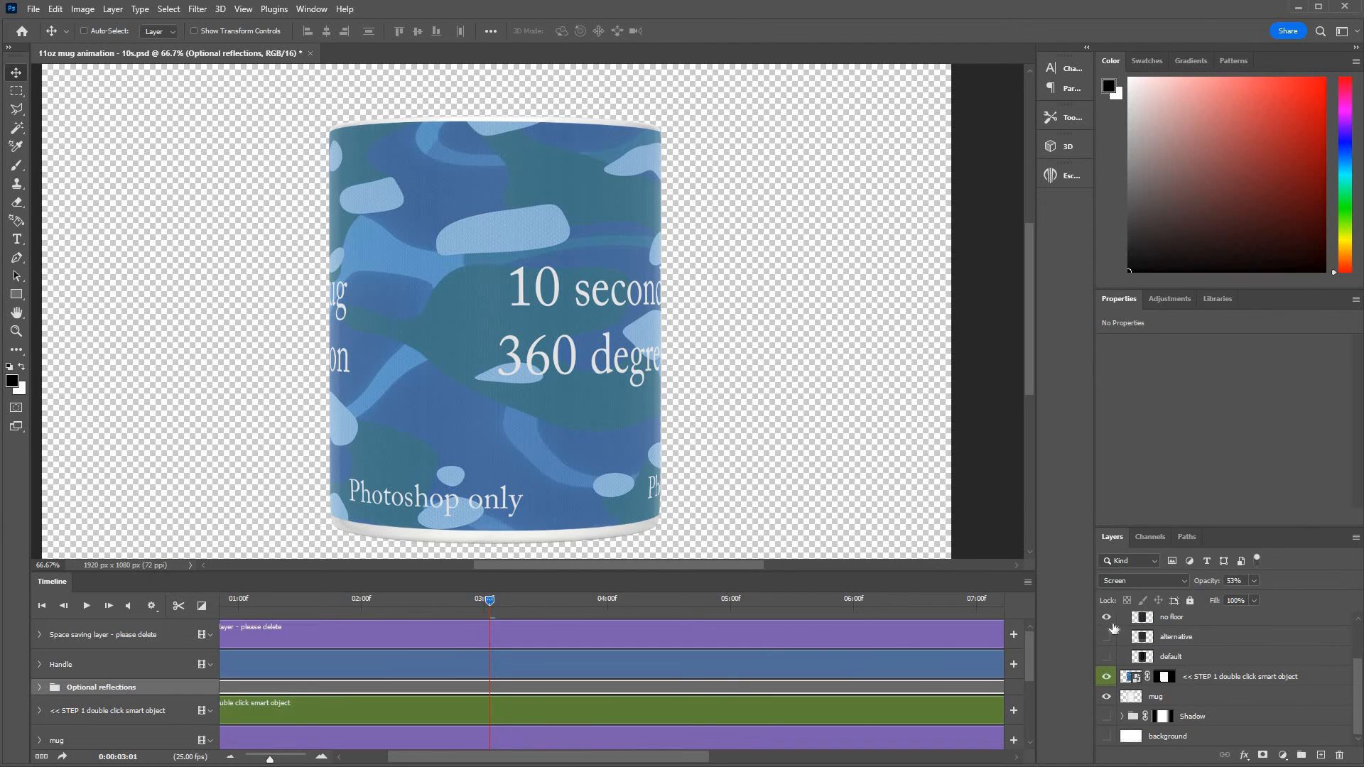
pyautogui.click(1107, 616)
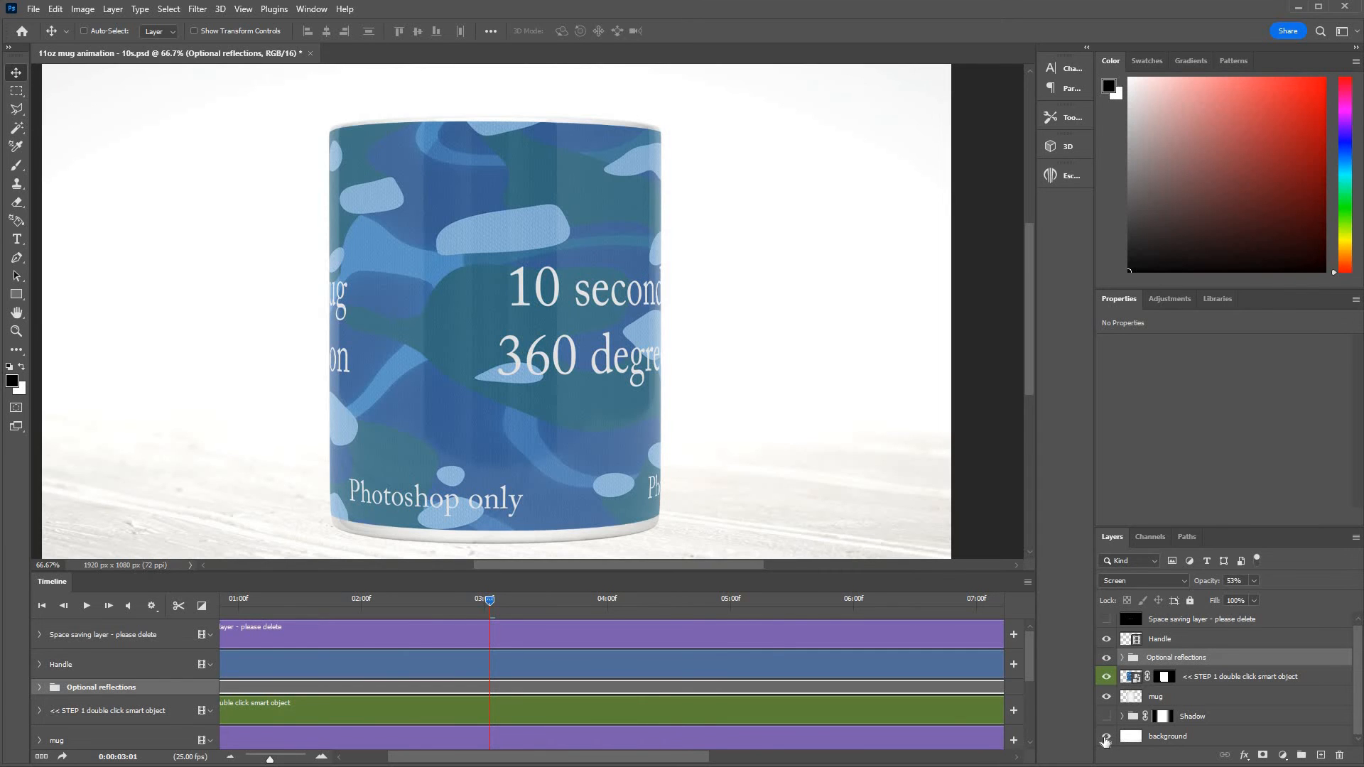
# Show and select the background layer, opening and closing the File menu
pyautogui.click(1106, 736)
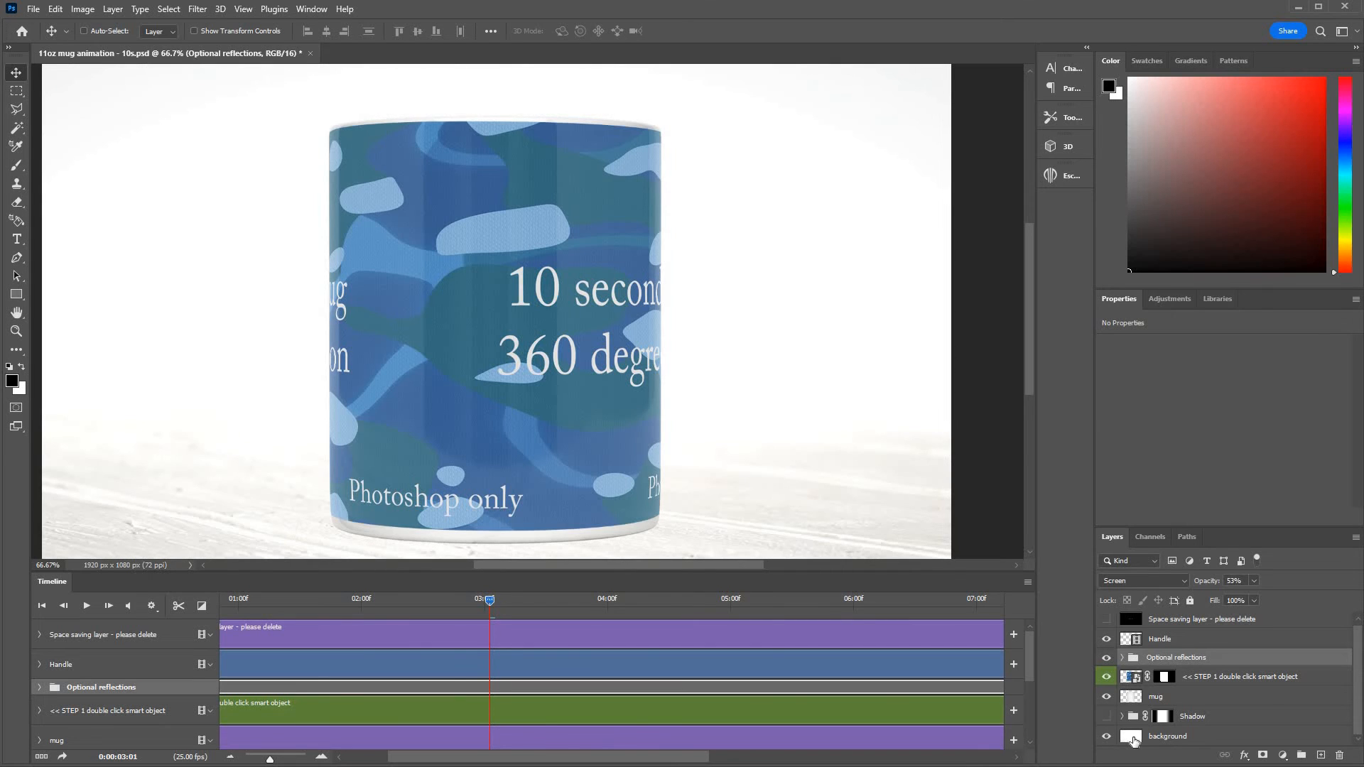
pyautogui.click(1167, 736)
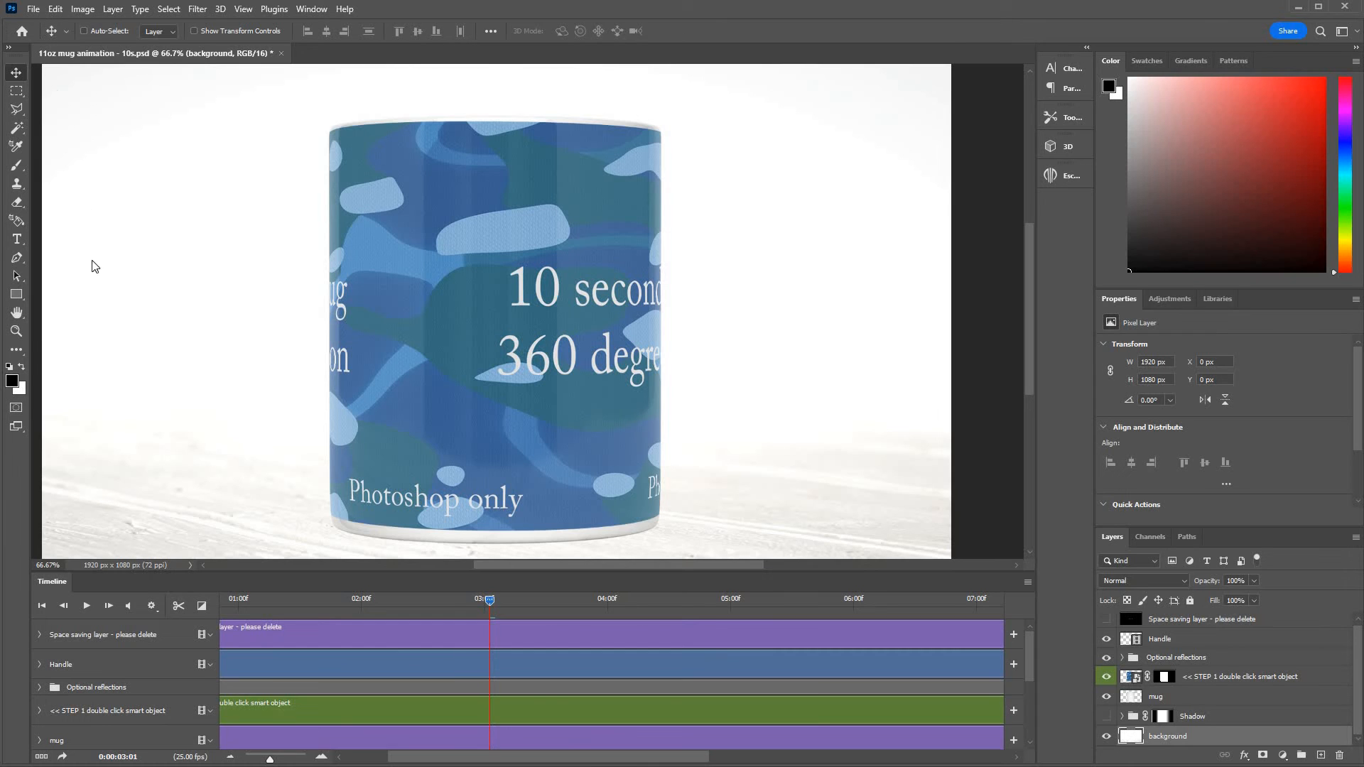
pyautogui.click(33, 8)
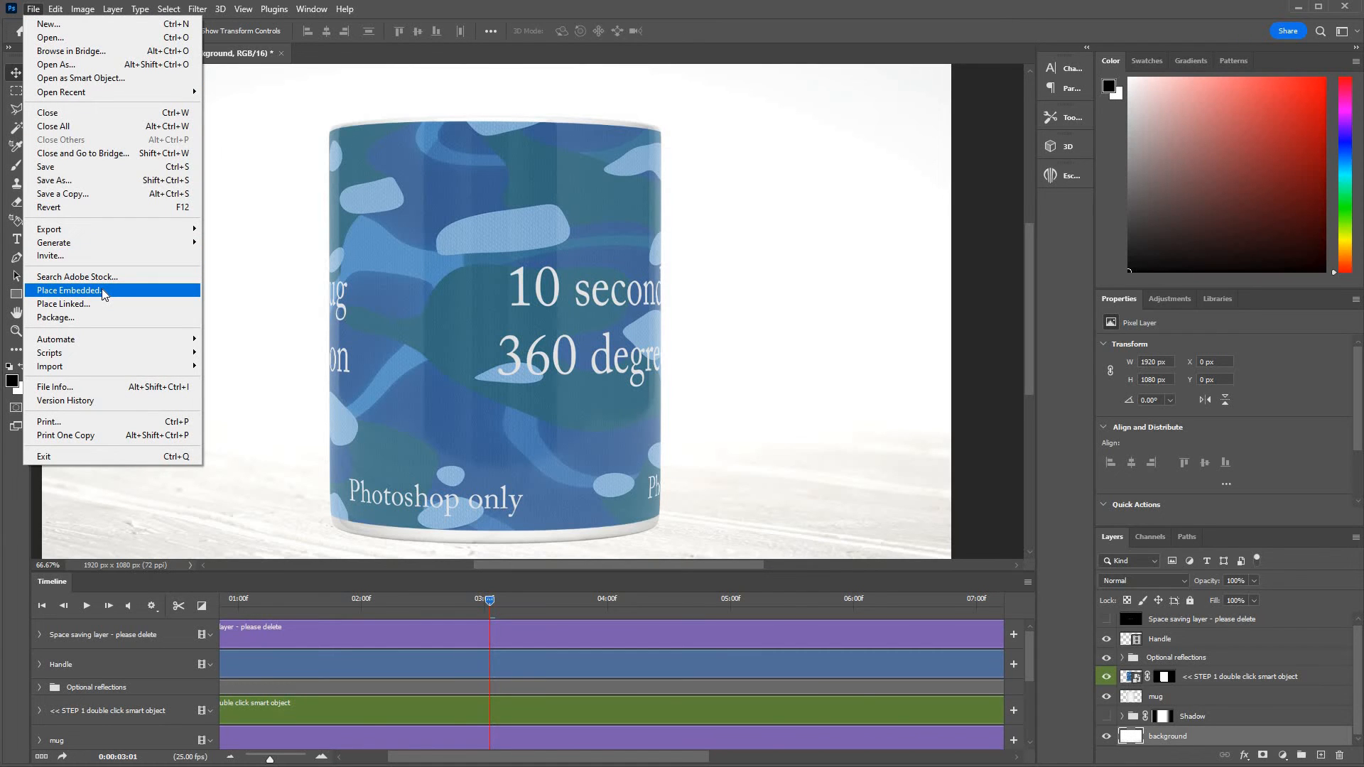
pyautogui.moveTo(549, 15)
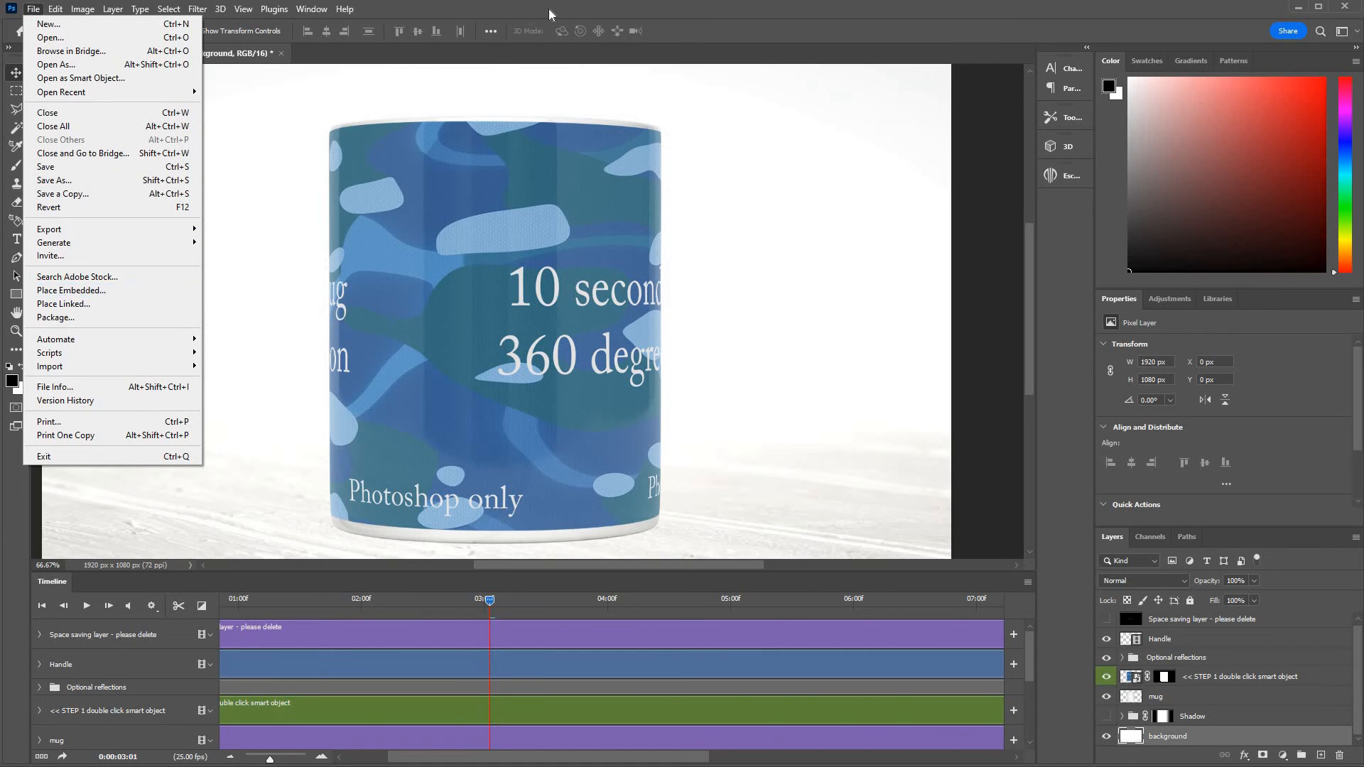
pyautogui.click(32, 8)
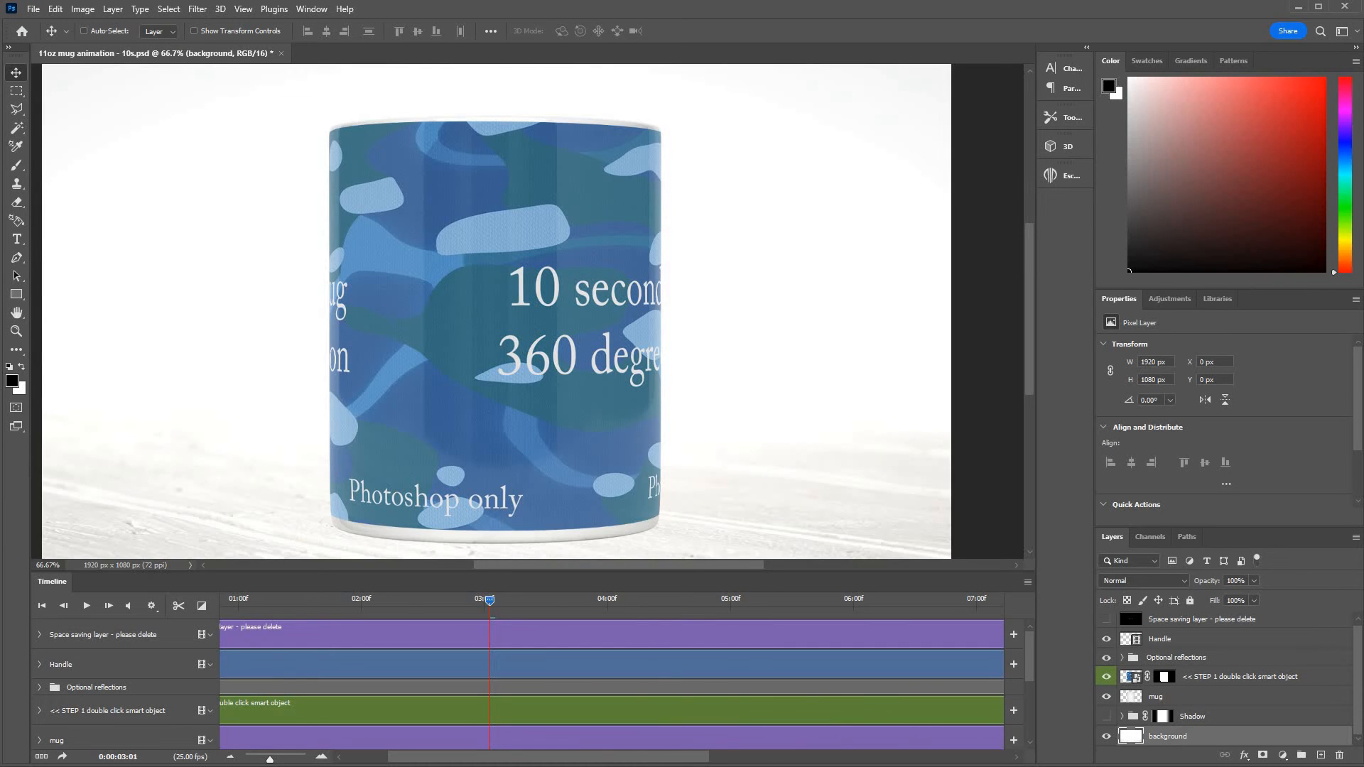
pyautogui.moveTo(456, 674)
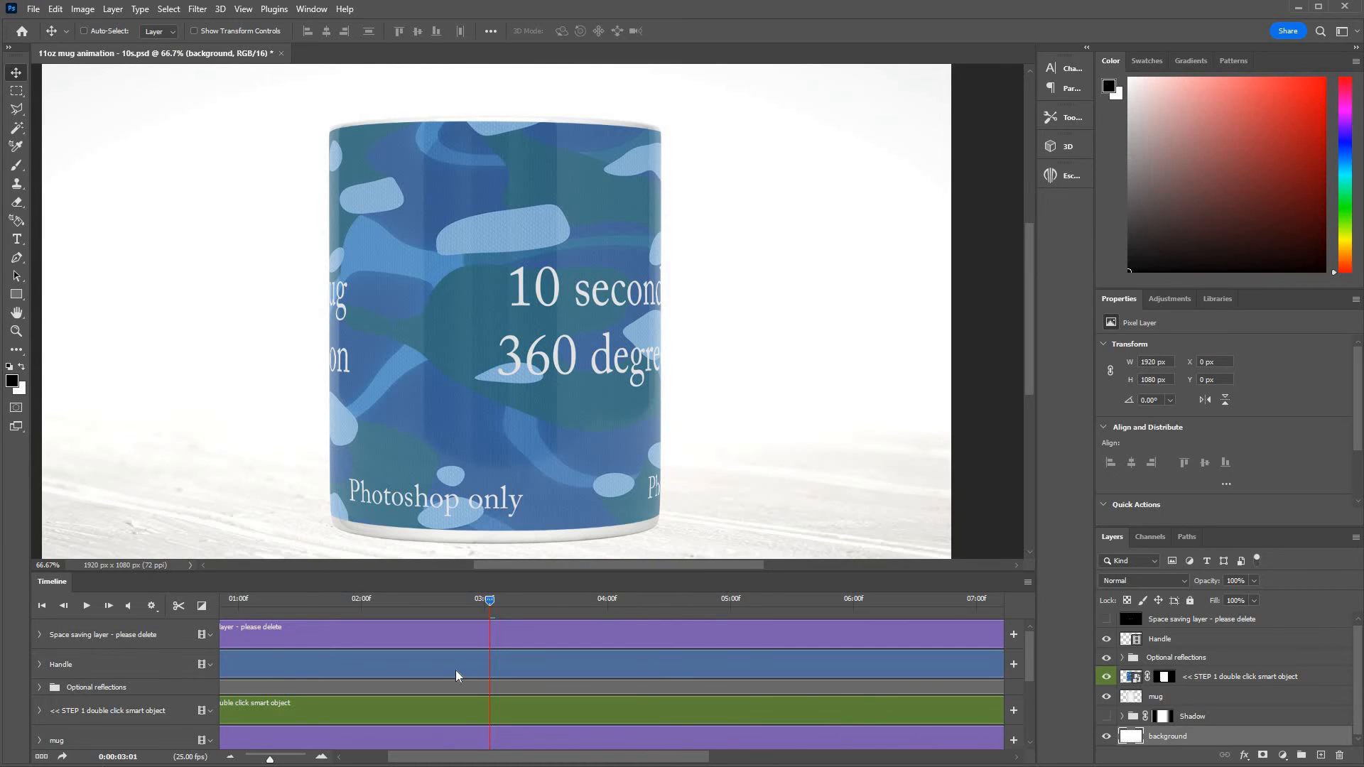
pyautogui.moveTo(935, 606)
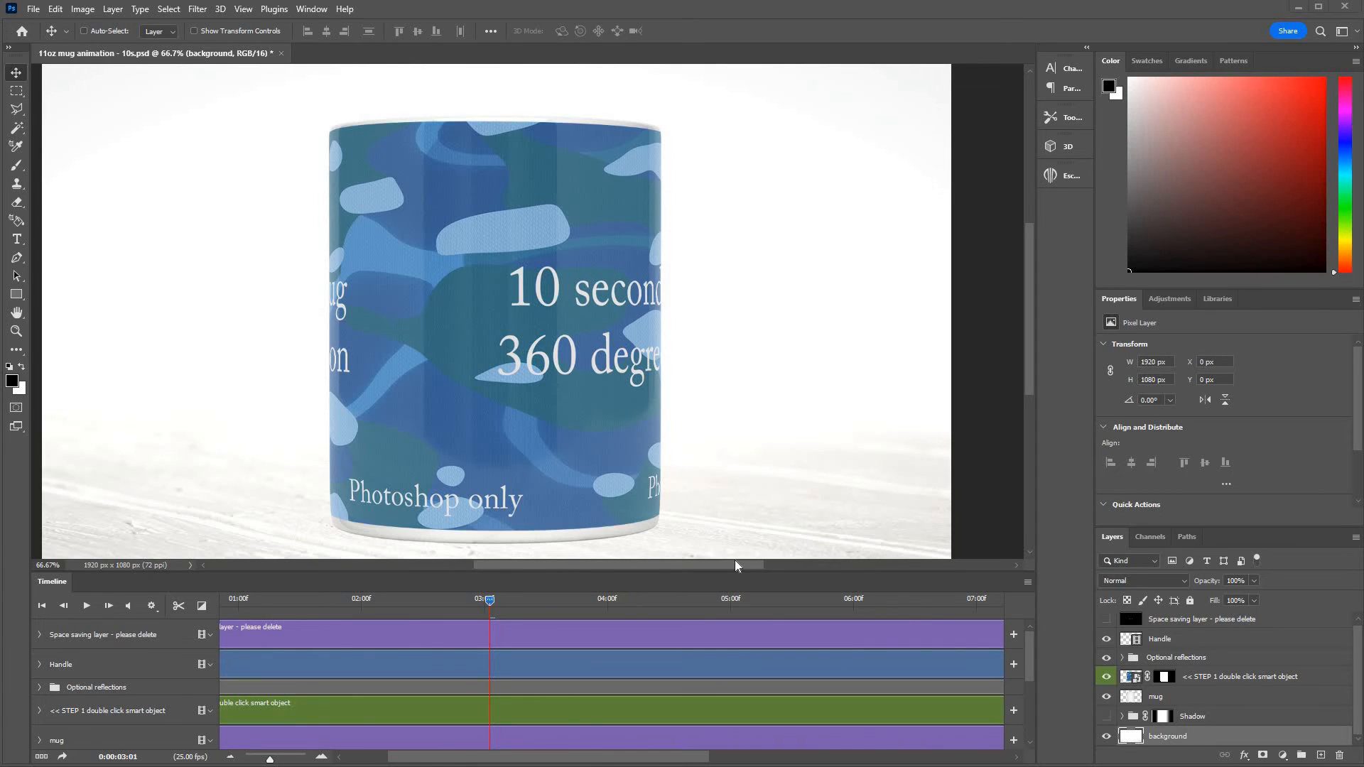
pyautogui.moveTo(568, 566)
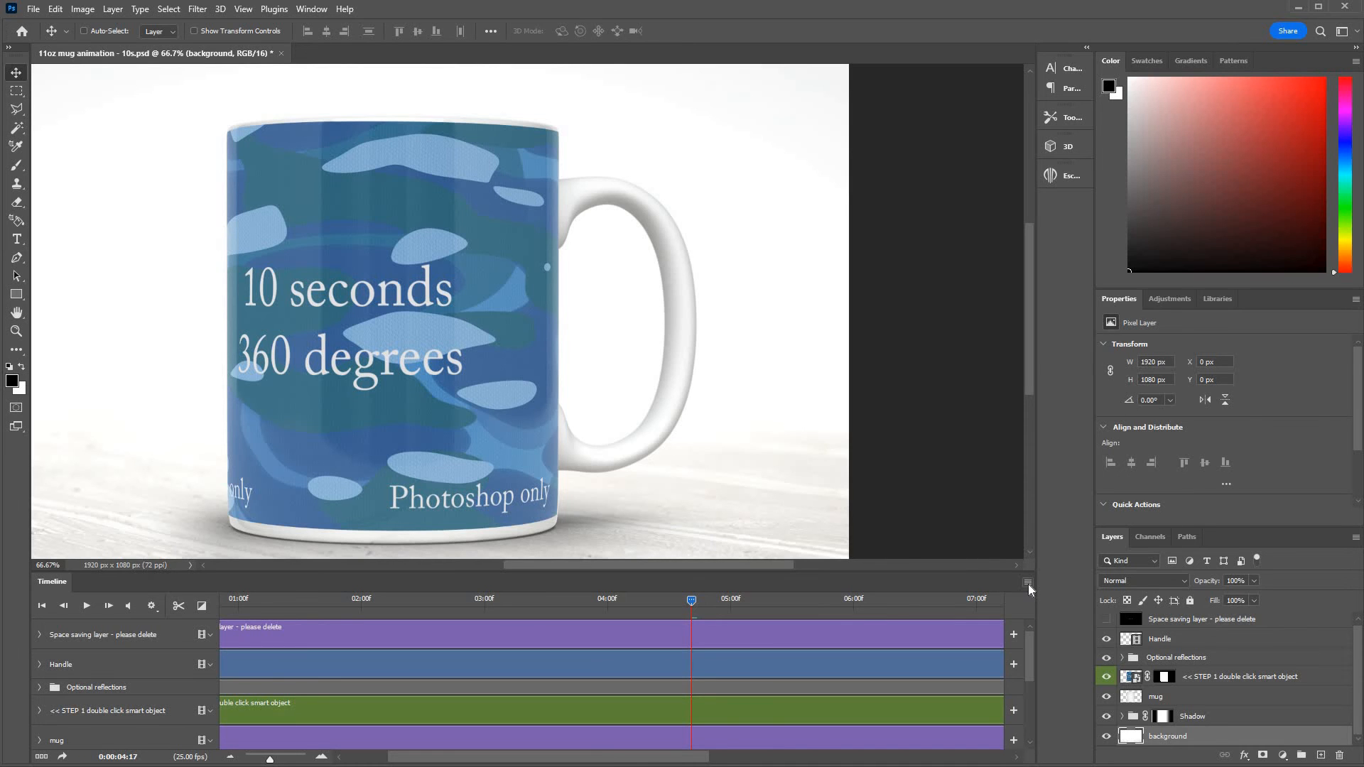
# Render the animation as an H.264 1920×1080 MP4, overwriting '11oz mug animation - 10s.mp4'
pyautogui.click(1027, 584)
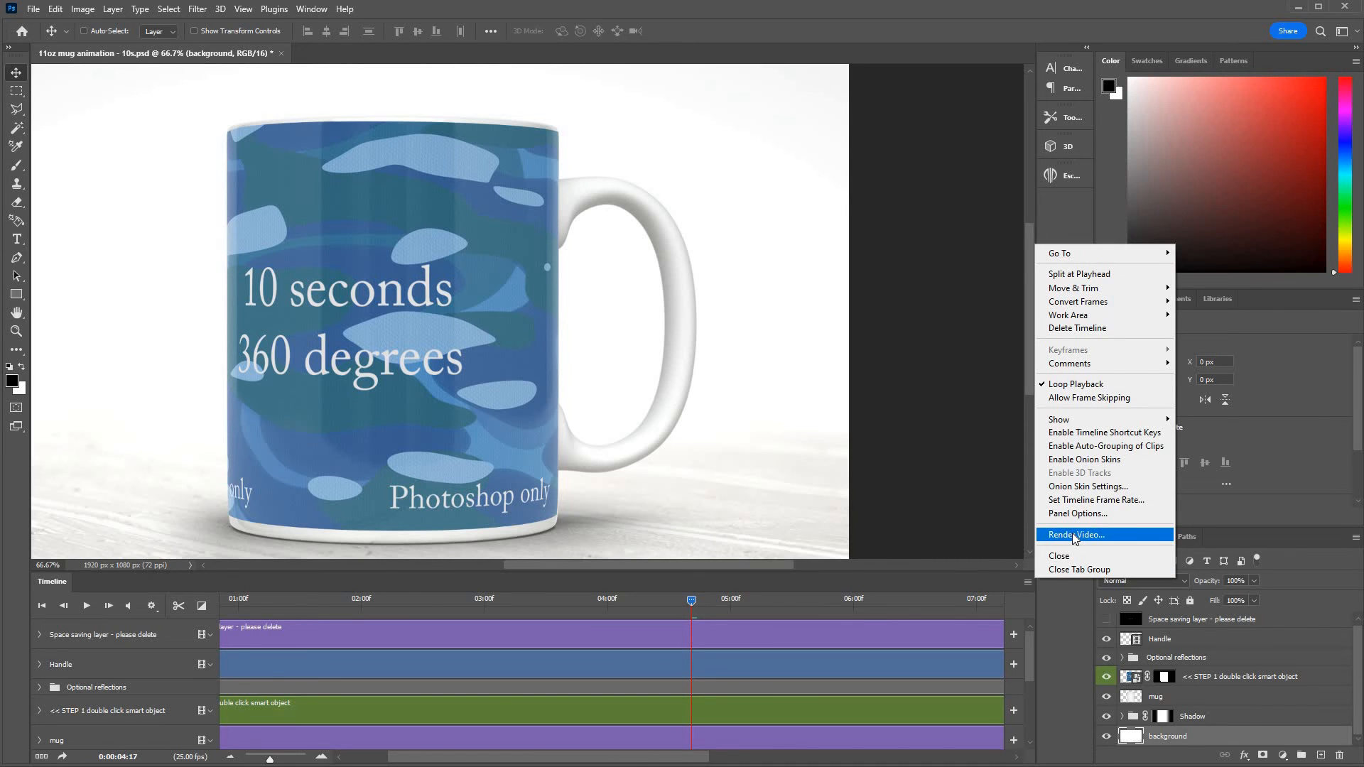
pyautogui.click(1076, 534)
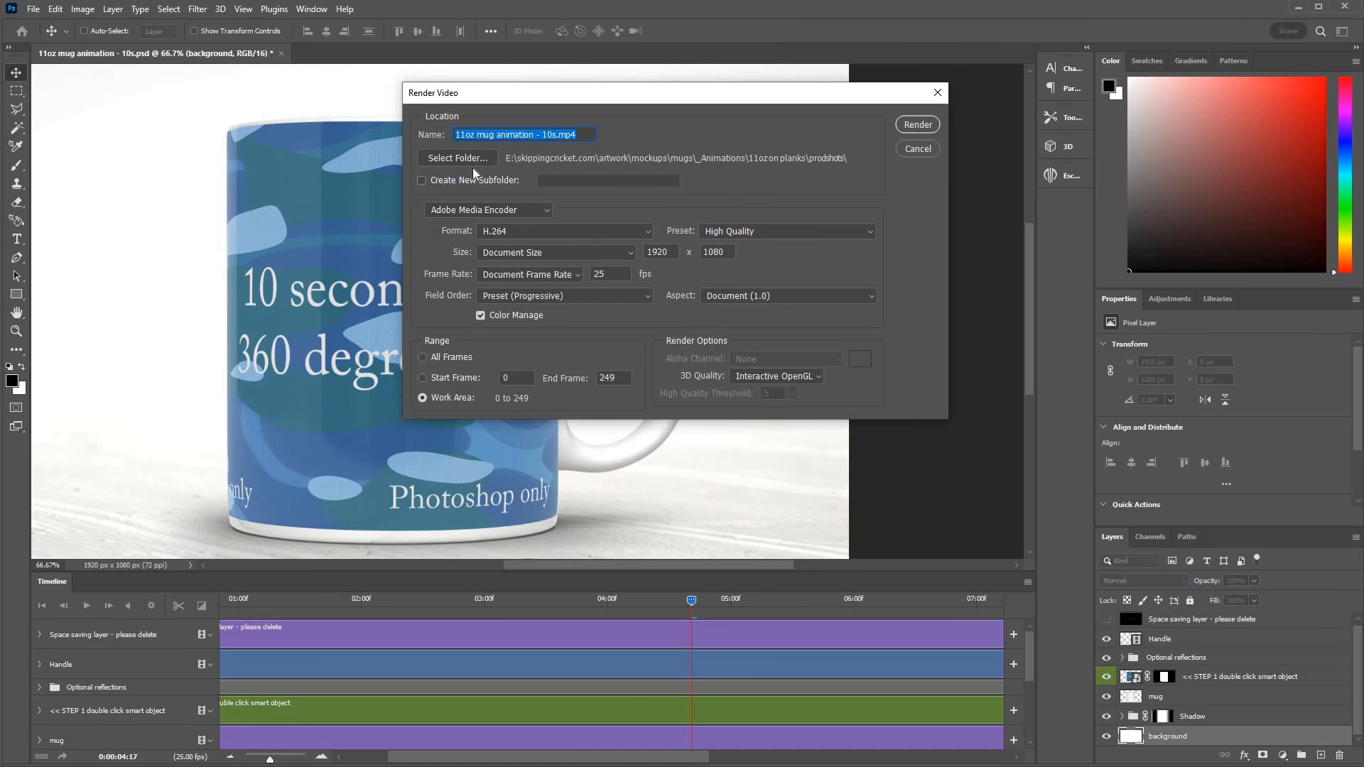
pyautogui.moveTo(507, 265)
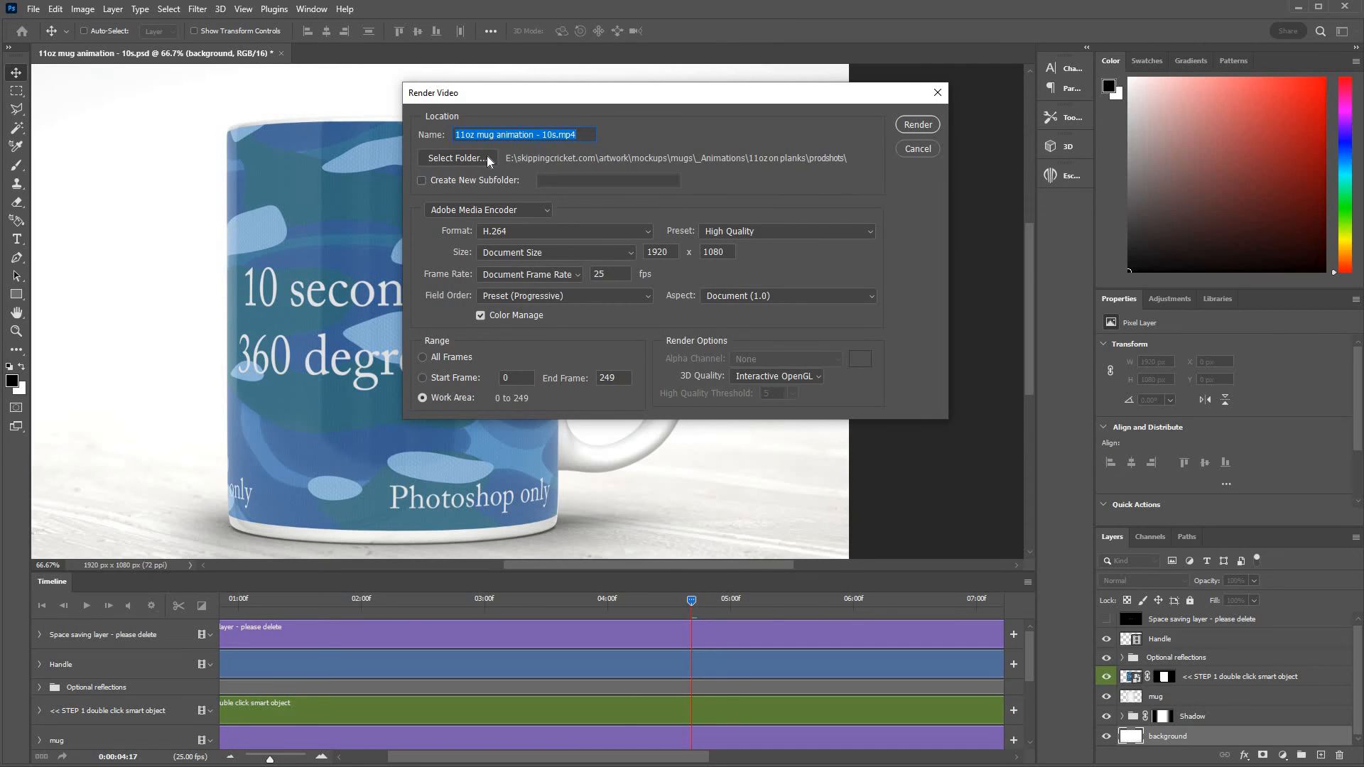
pyautogui.click(456, 158)
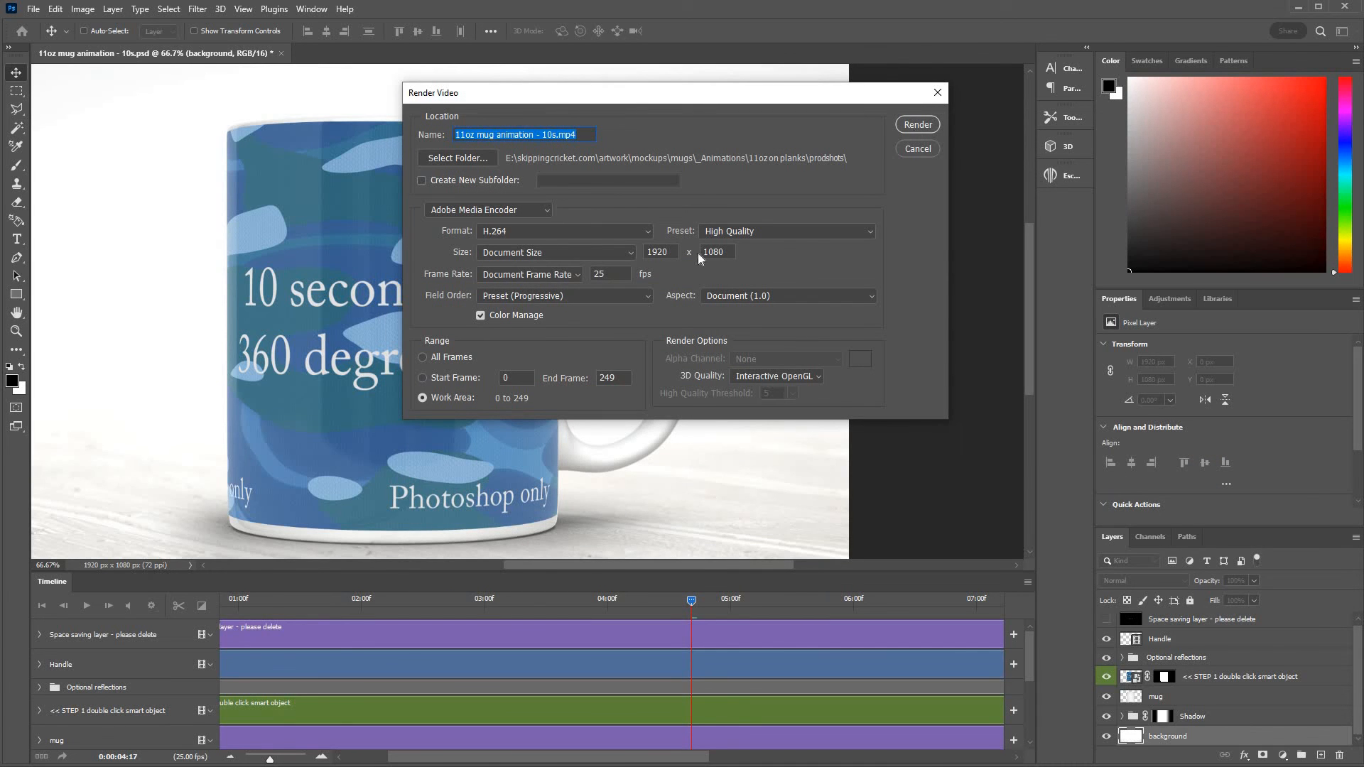
pyautogui.click(917, 124)
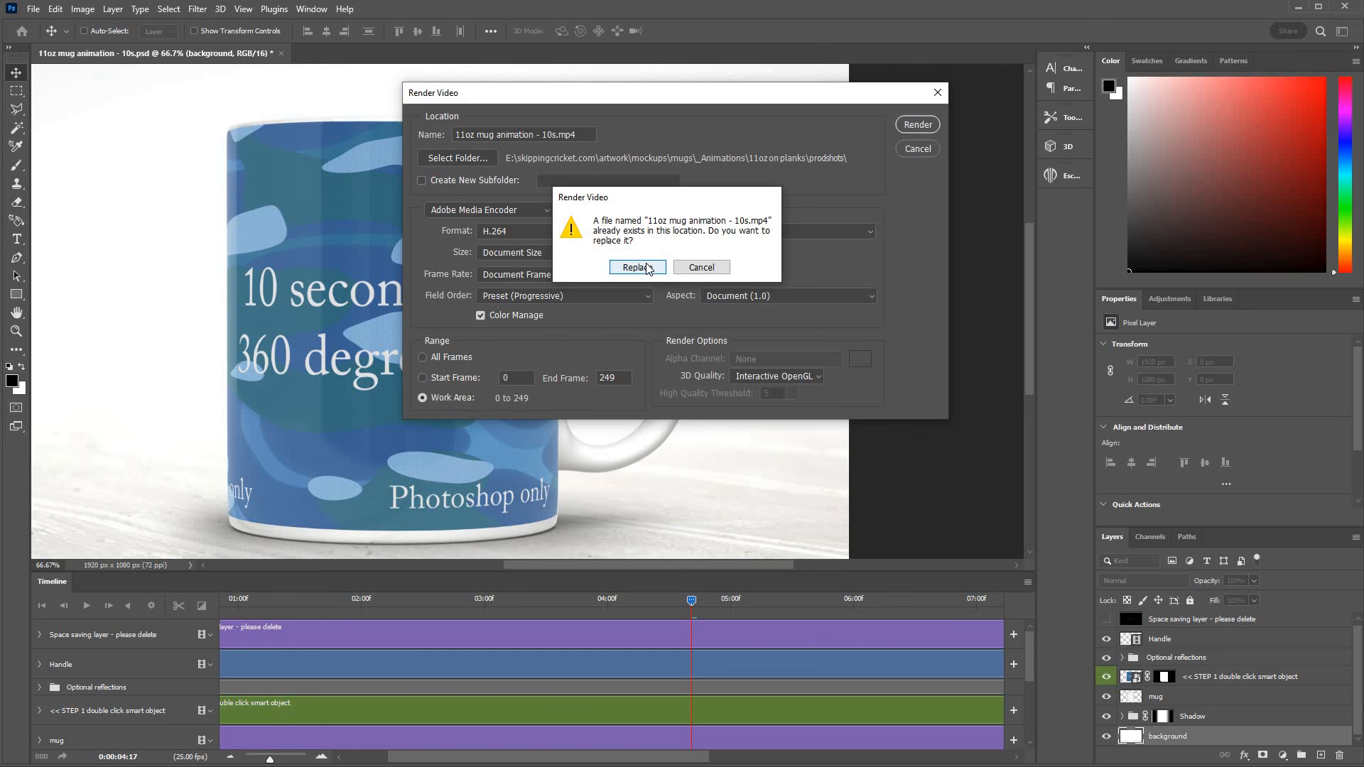
pyautogui.click(637, 267)
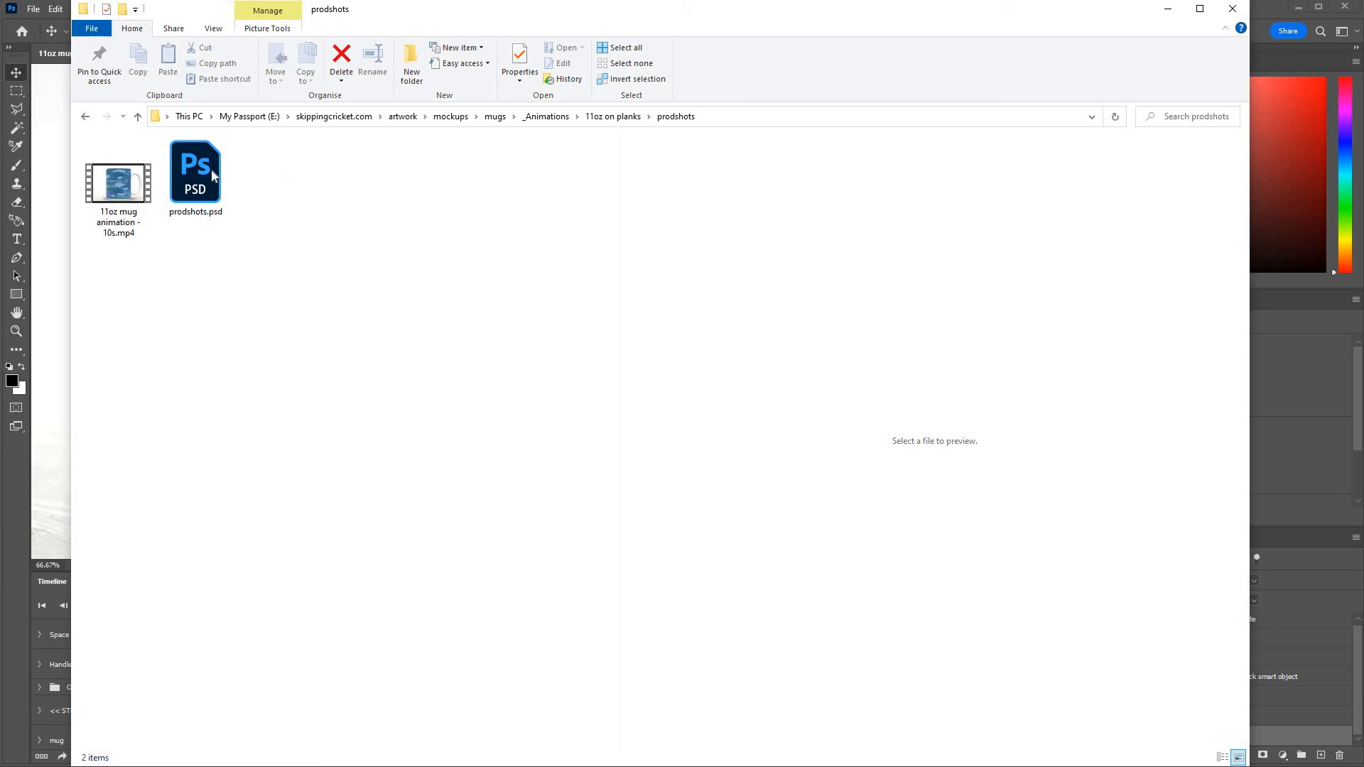
# Select and preview '11oz mug animation - 10s.mp4' in prodshots, then play it
pyautogui.click(117, 185)
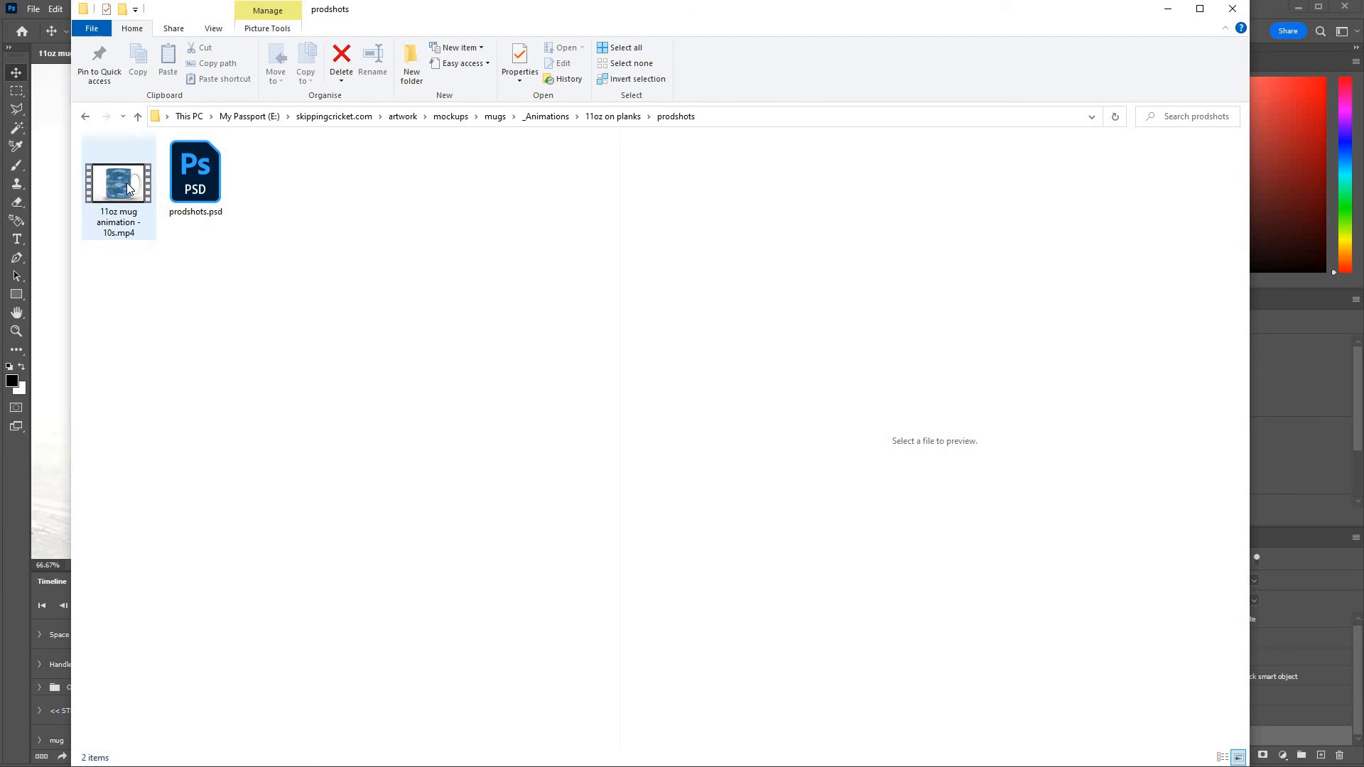
pyautogui.click(119, 182)
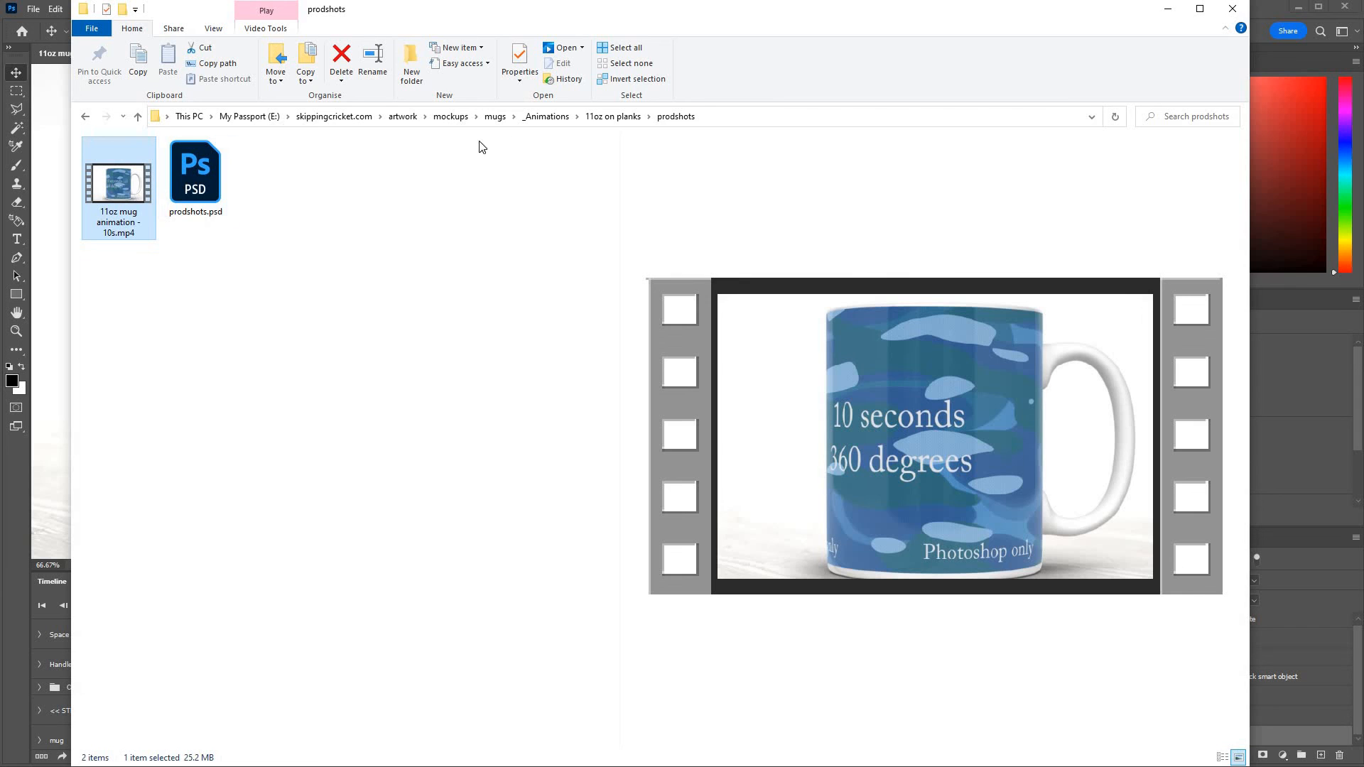
pyautogui.doubleClick(118, 183)
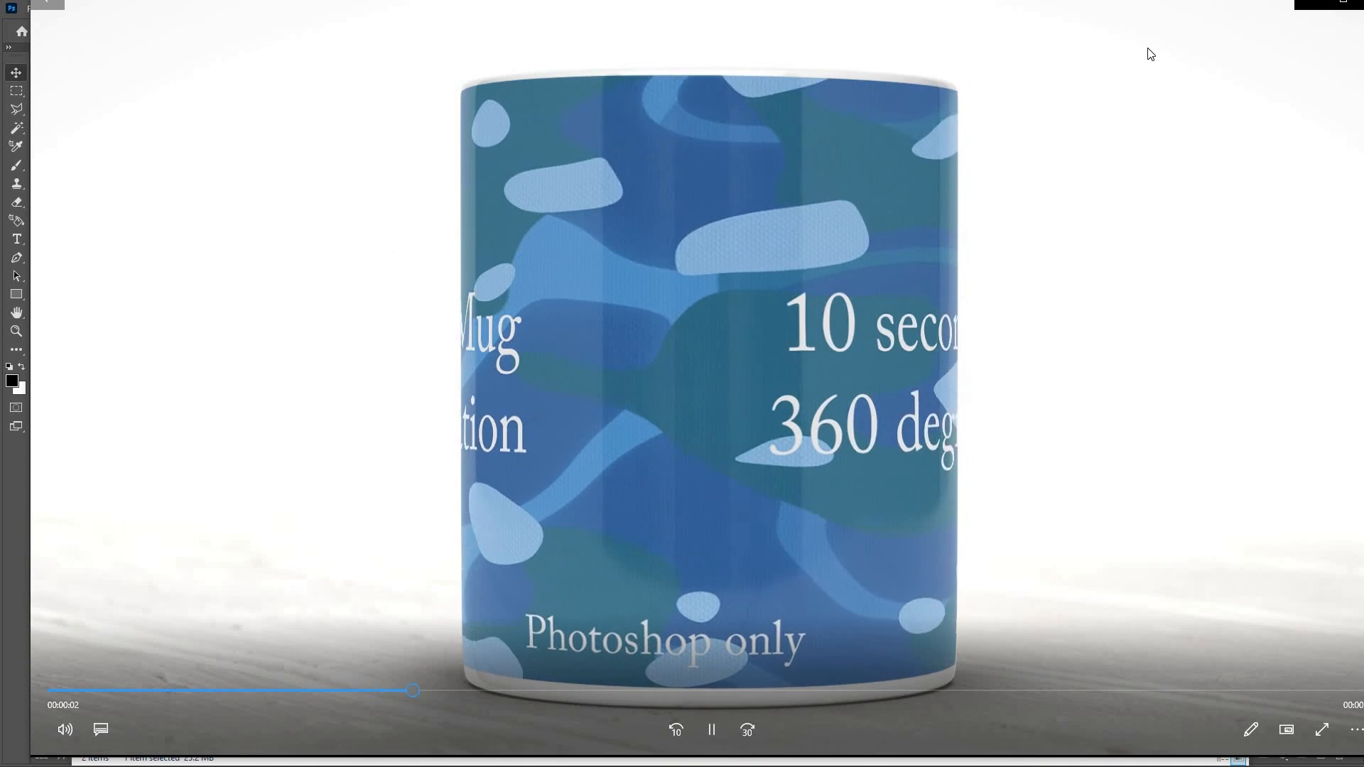